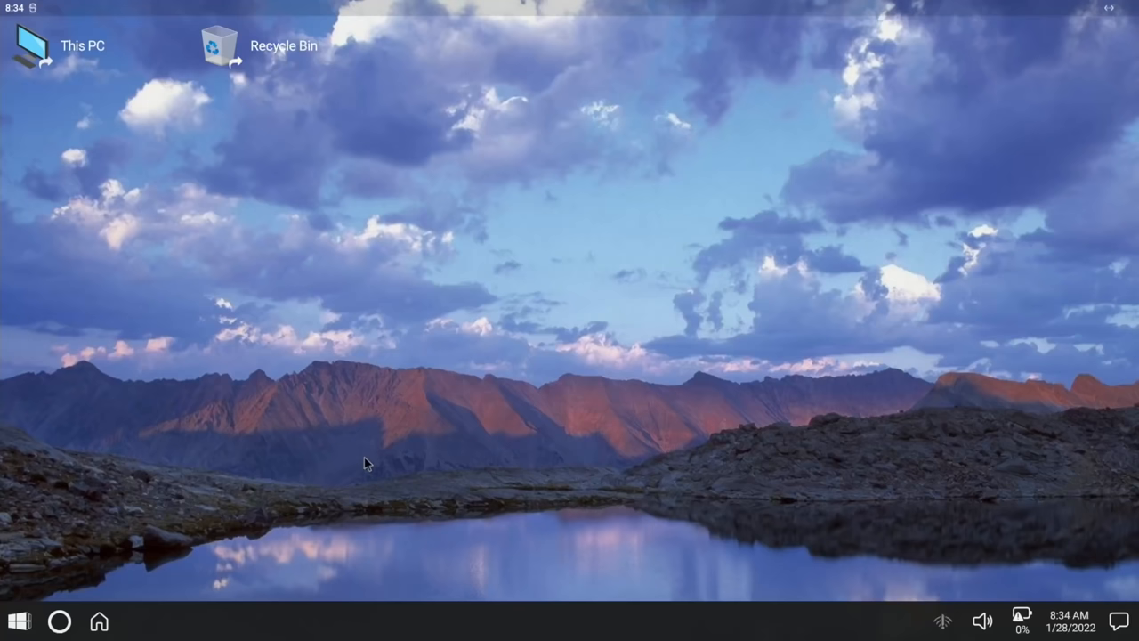
{"action": "mouse_move", "coordinate": [92, 584]}
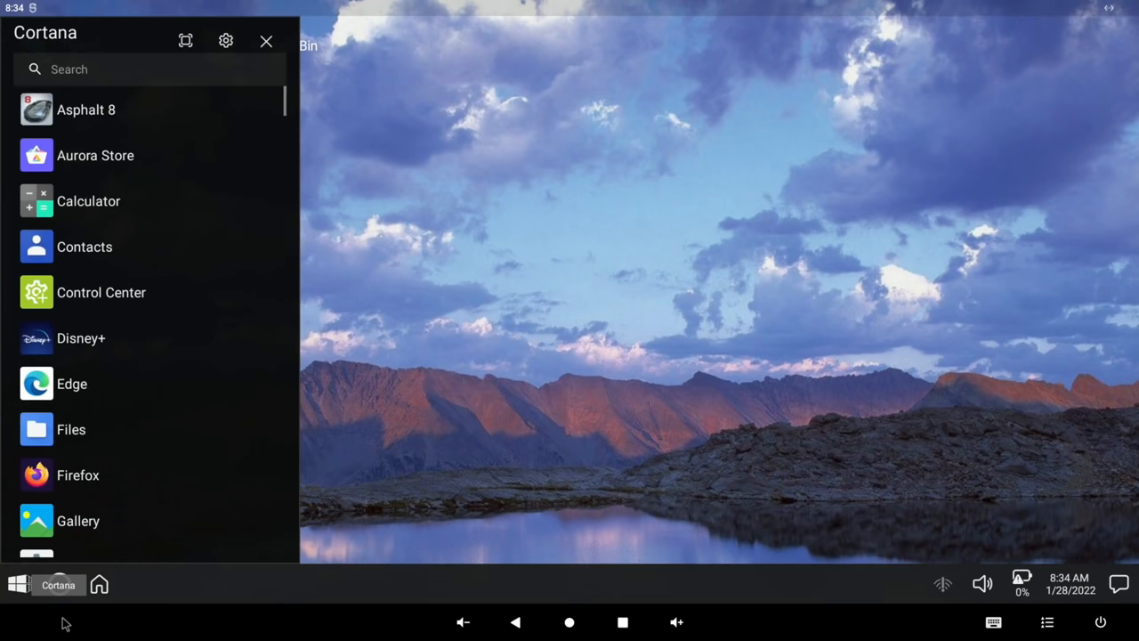
Search the installed apps for 'f' and launch Firefox from the results
{"action": "type", "text": "f"}
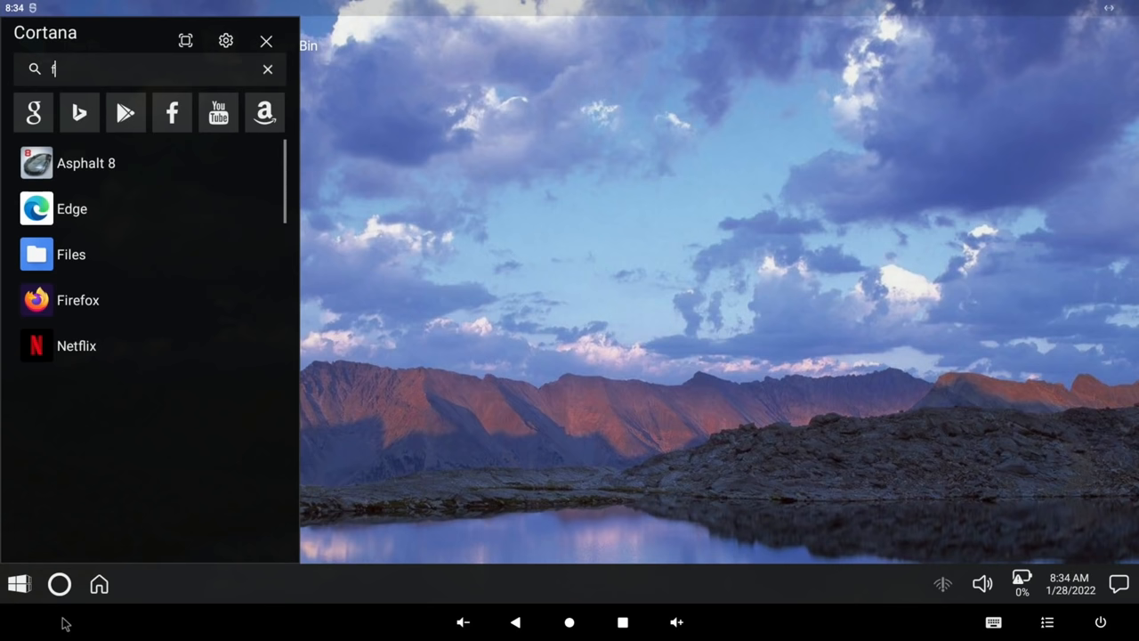
{"action": "left_click", "coordinate": [78, 299]}
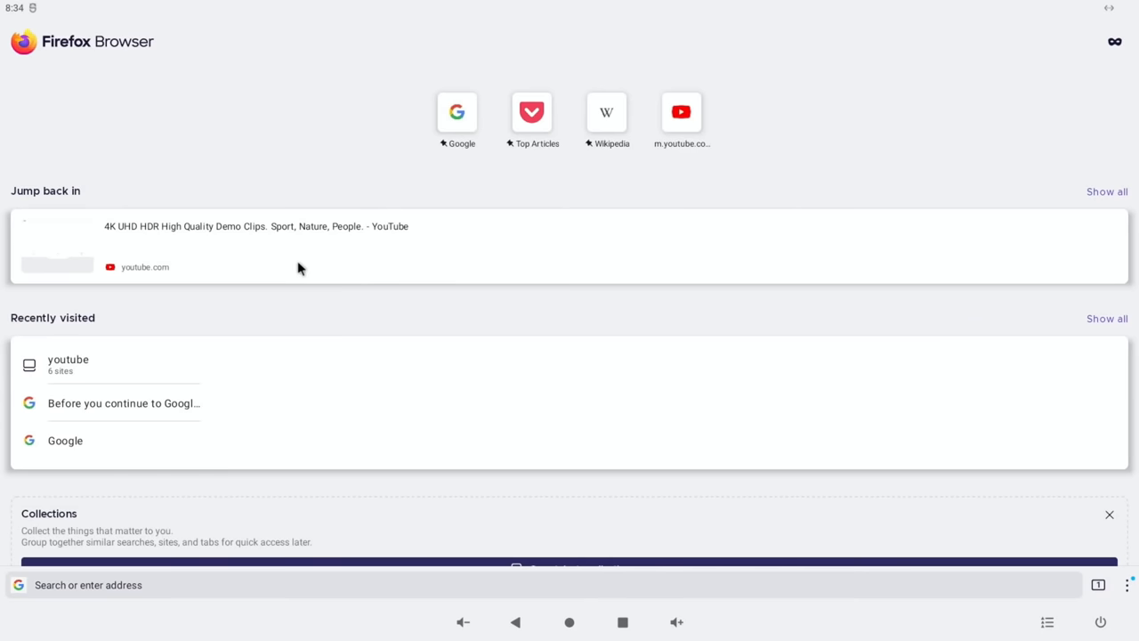
{"action": "mouse_move", "coordinate": [292, 317]}
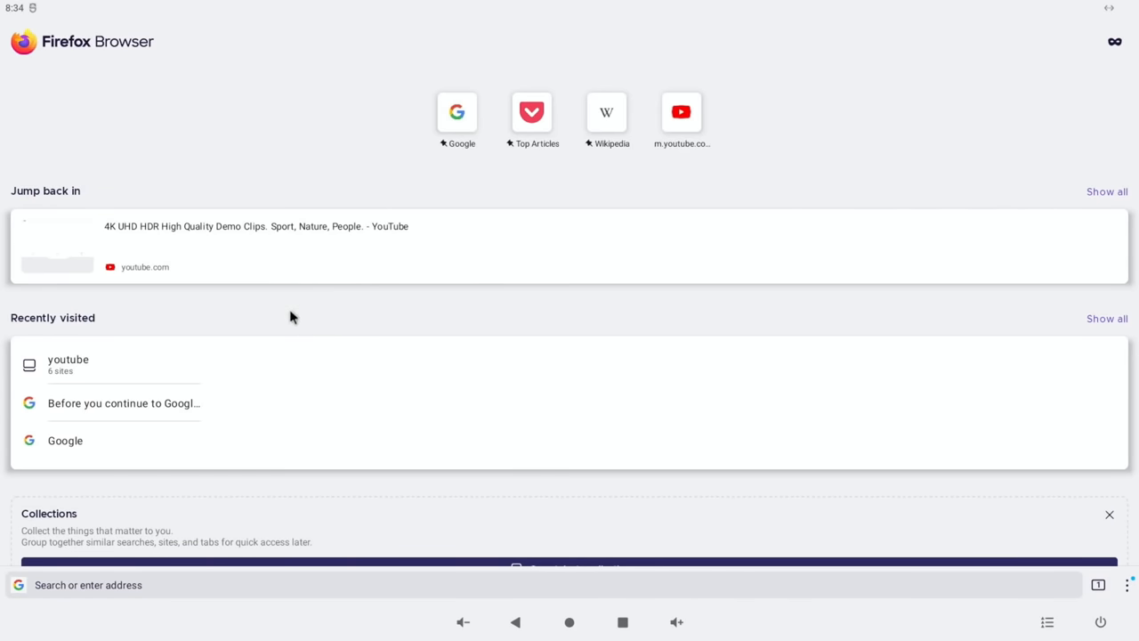
{"action": "mouse_move", "coordinate": [296, 207]}
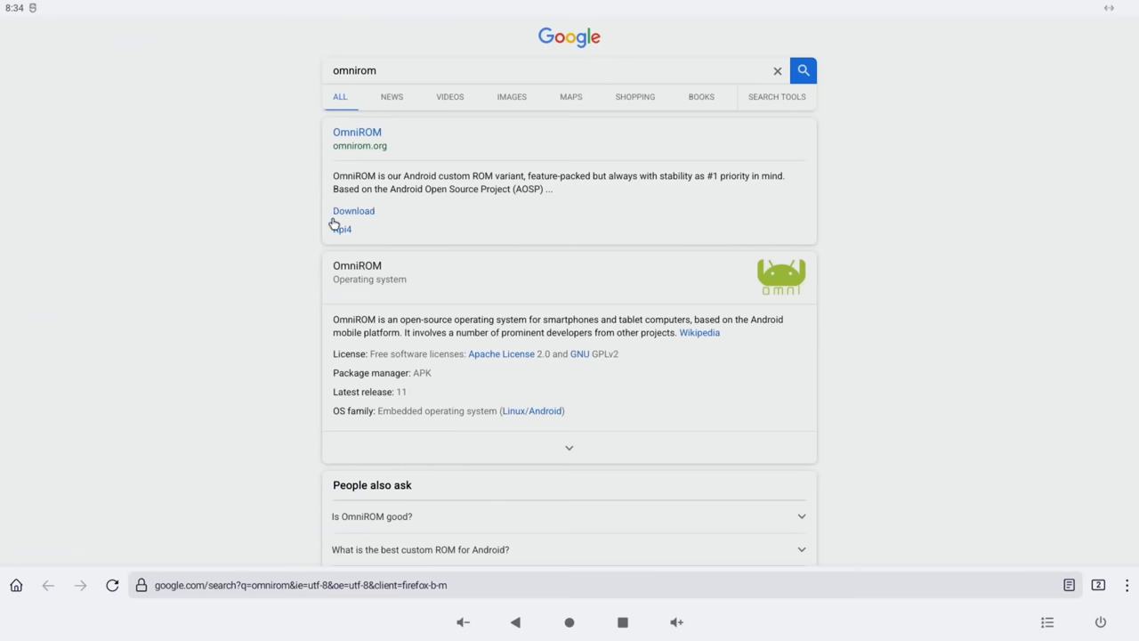
Open the OmniROM download page from the Google results for omnirom
{"action": "left_click", "coordinate": [352, 210]}
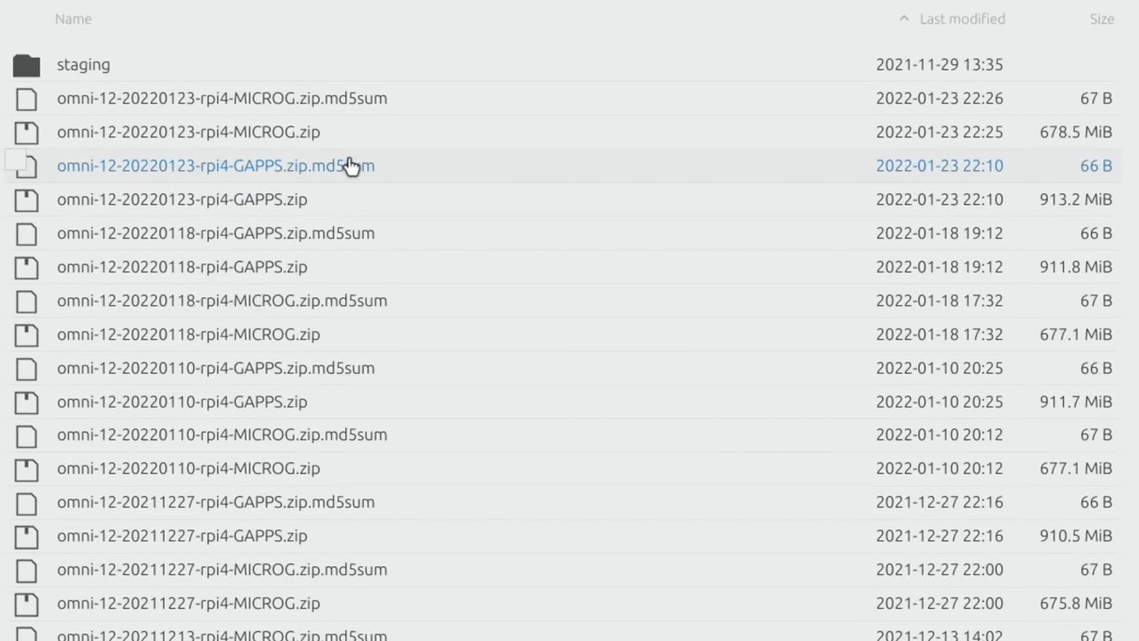
{"action": "mouse_move", "coordinate": [221, 192]}
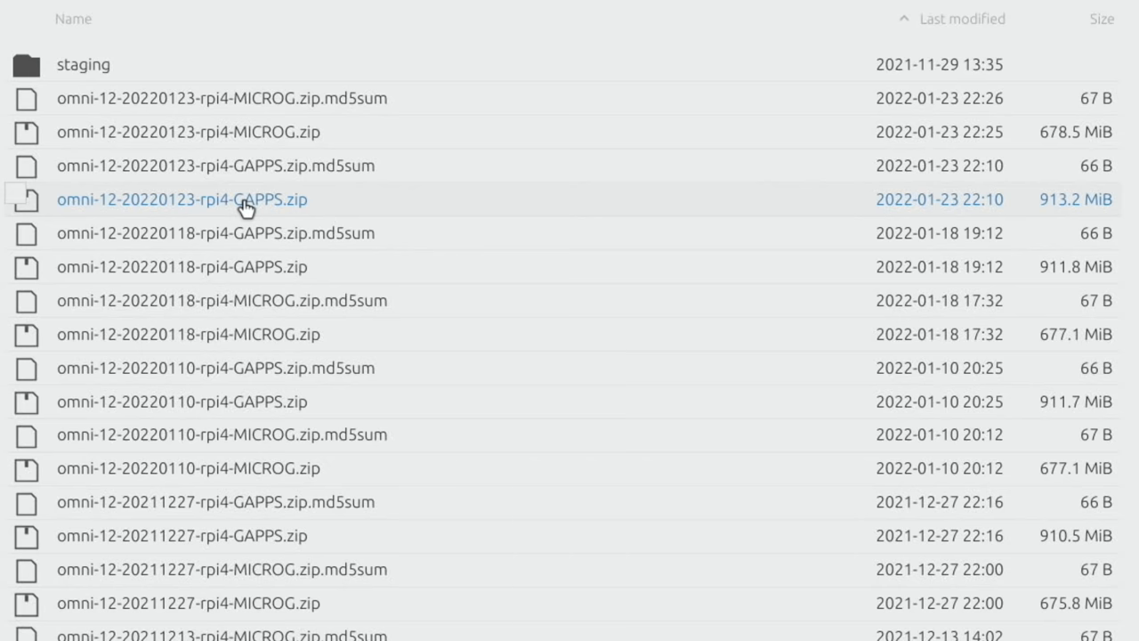
{"action": "mouse_move", "coordinate": [383, 425]}
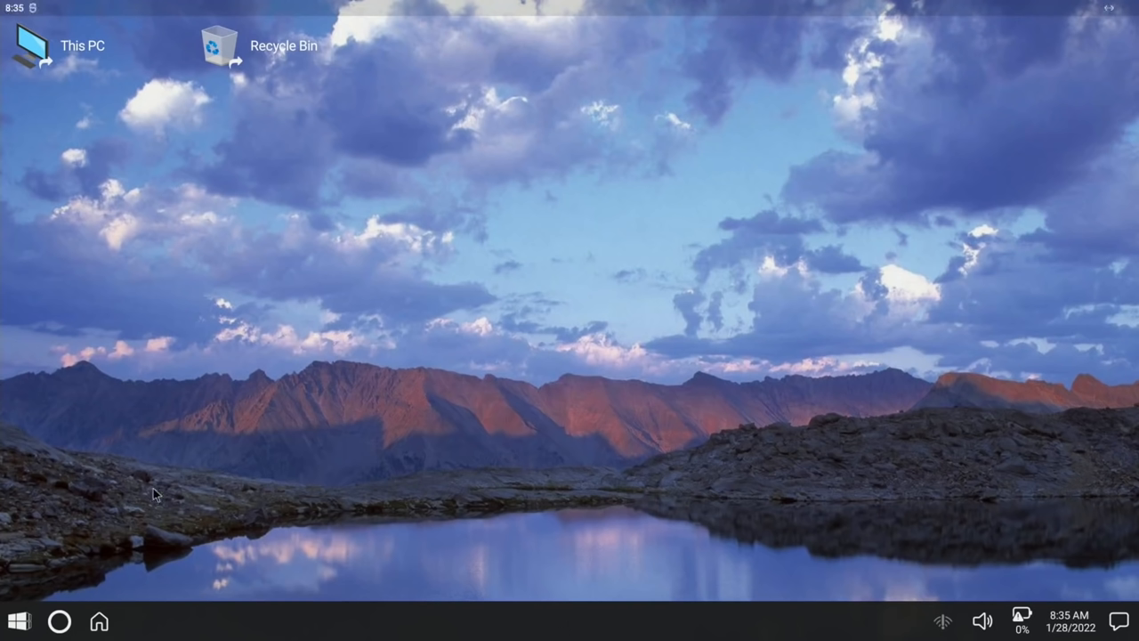
{"action": "left_click", "coordinate": [16, 621]}
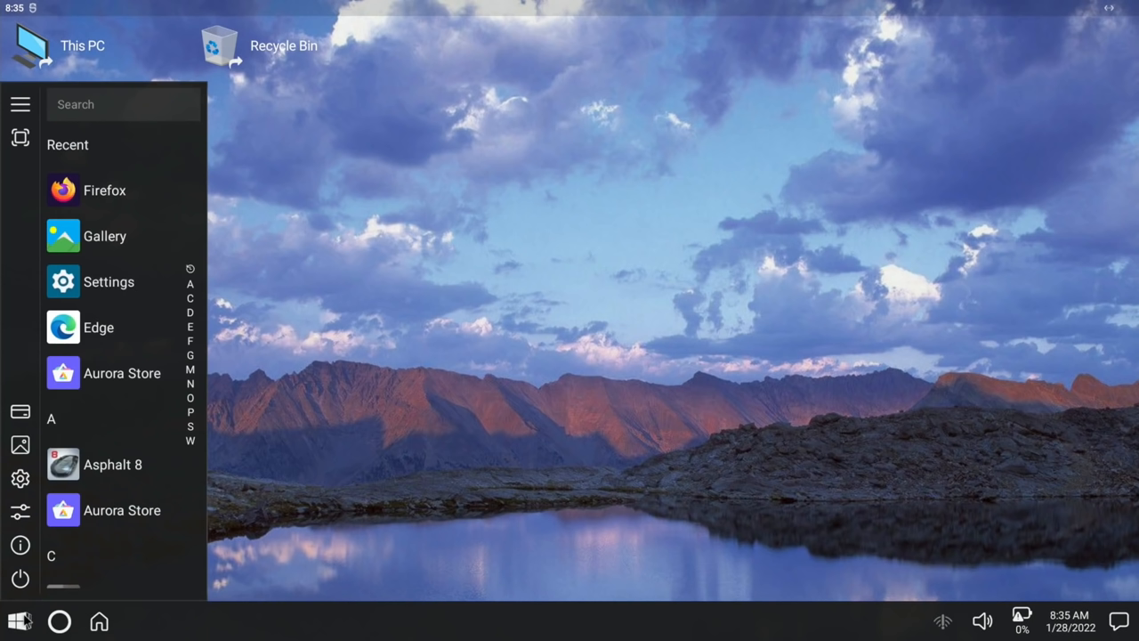
{"action": "scroll", "scroll_direction": "down", "scroll_amount": 3}
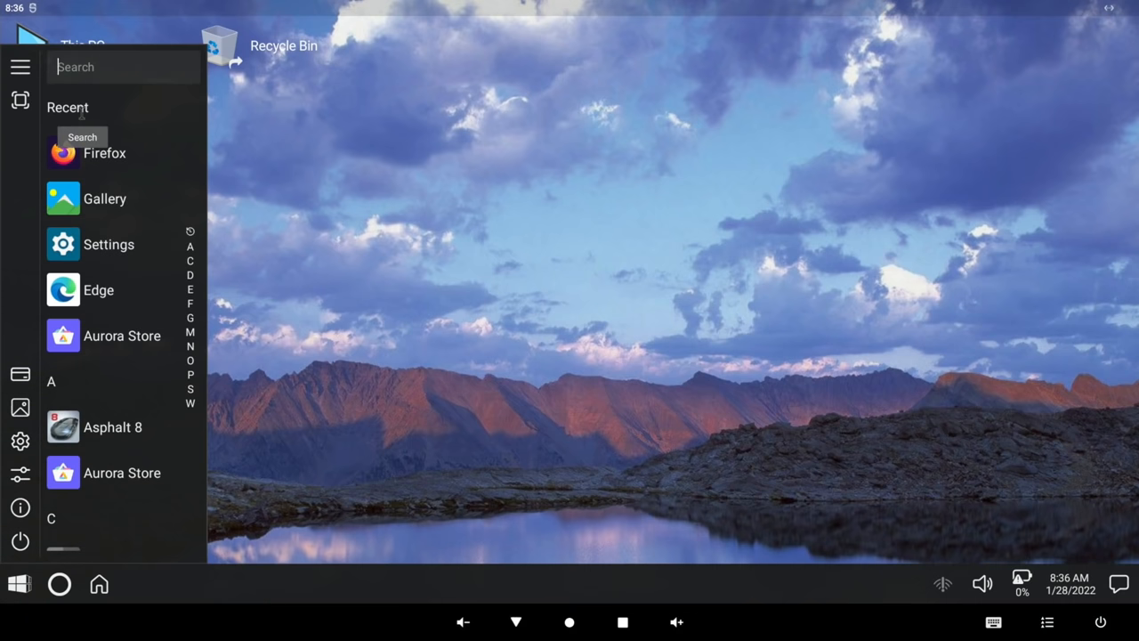
{"action": "type", "text": "as"}
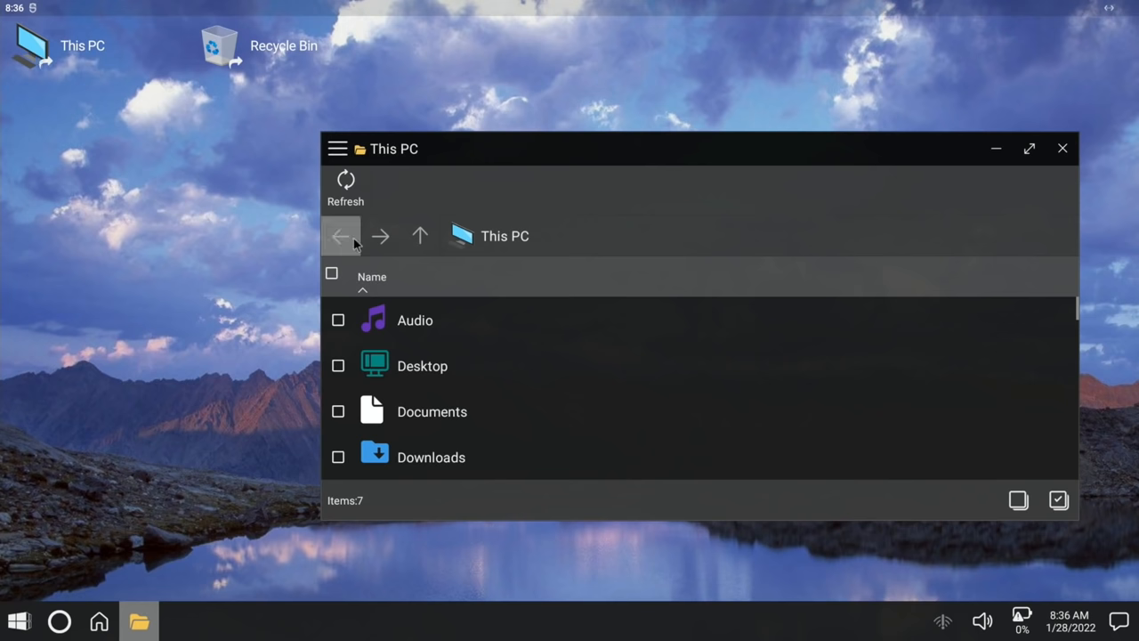
{"action": "mouse_move", "coordinate": [502, 463]}
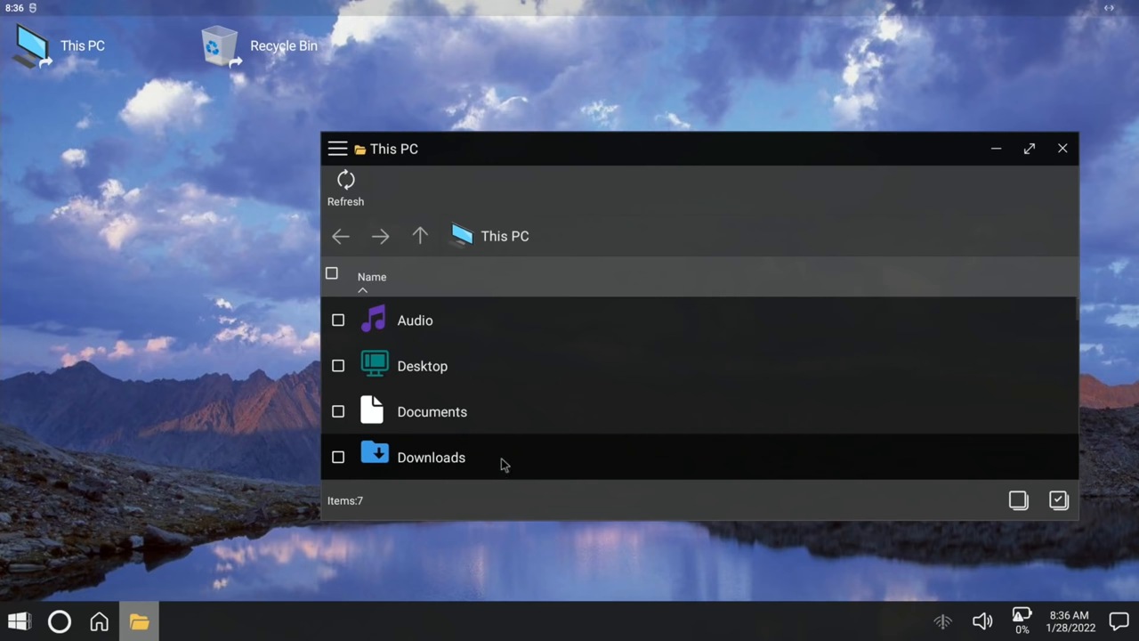
Scroll This PC to the hard drives, open the empty Recycle Bin, move it left and close it
{"action": "scroll", "scroll_direction": "down", "scroll_amount": 3}
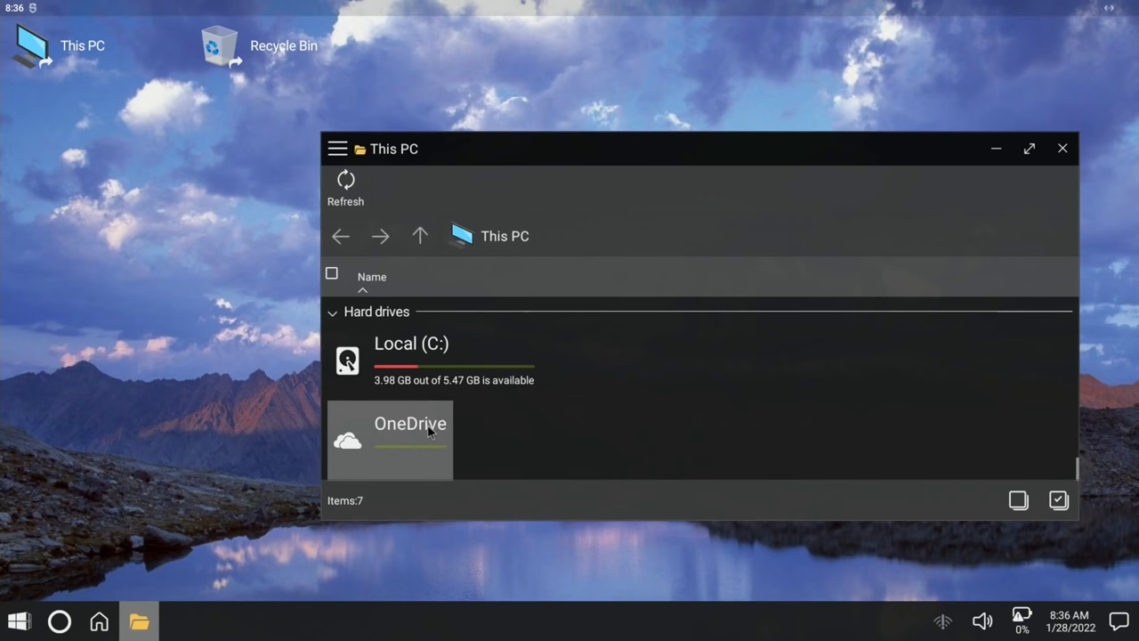
{"action": "mouse_move", "coordinate": [425, 434]}
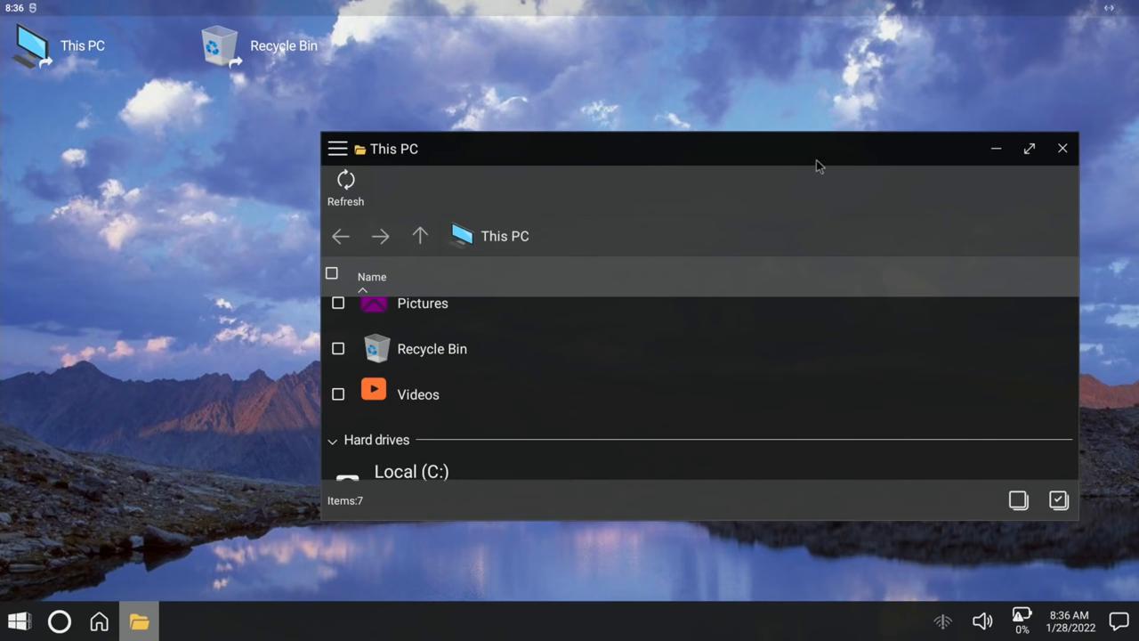
{"action": "mouse_move", "coordinate": [1061, 148]}
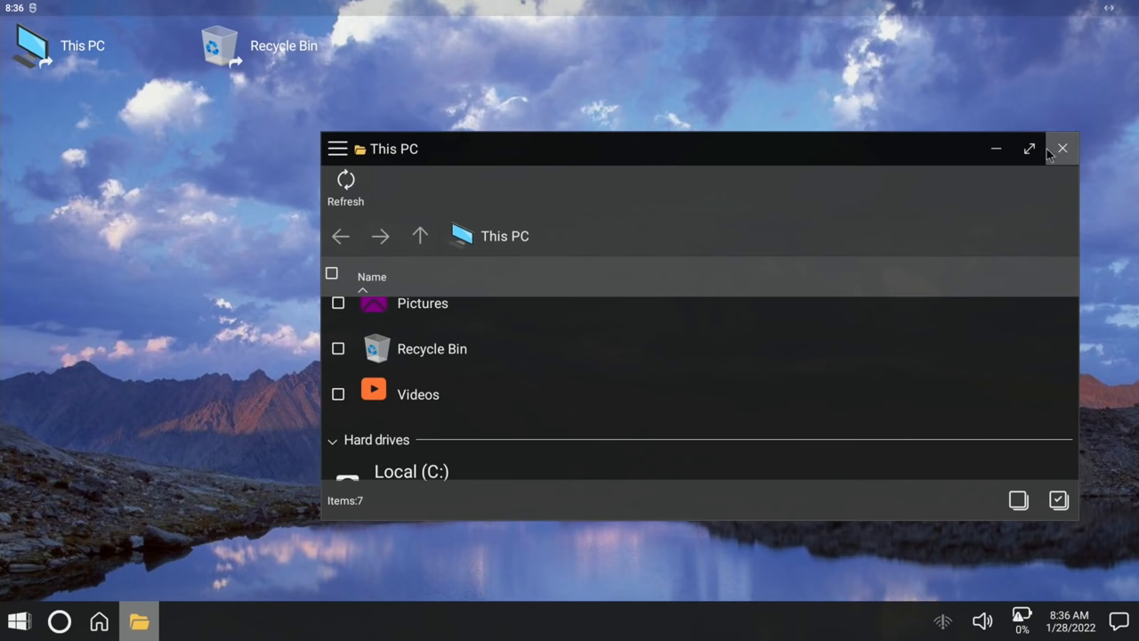
{"action": "double_click", "coordinate": [431, 347]}
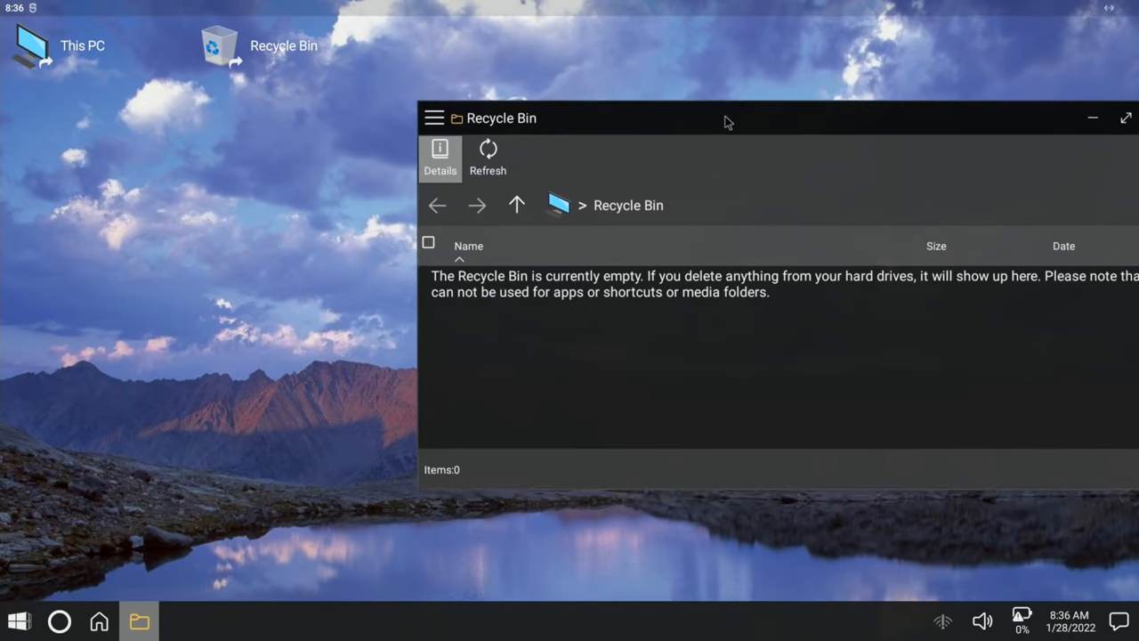
{"action": "left_click_drag", "start_coordinate": [727, 118], "coordinate": [404, 129]}
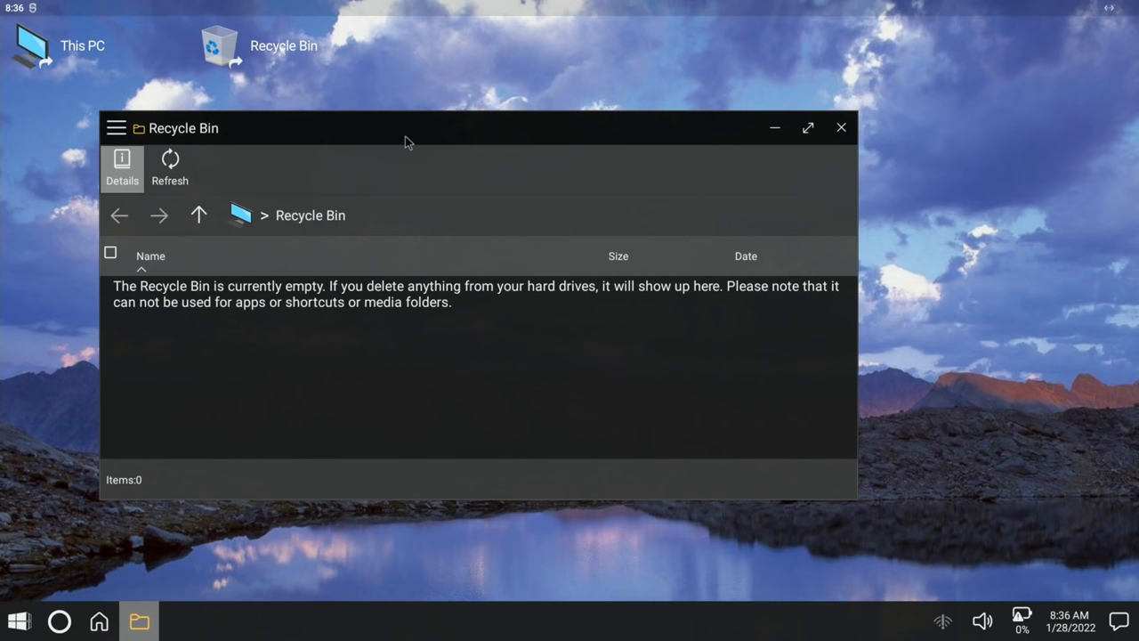
{"action": "left_click", "coordinate": [840, 128]}
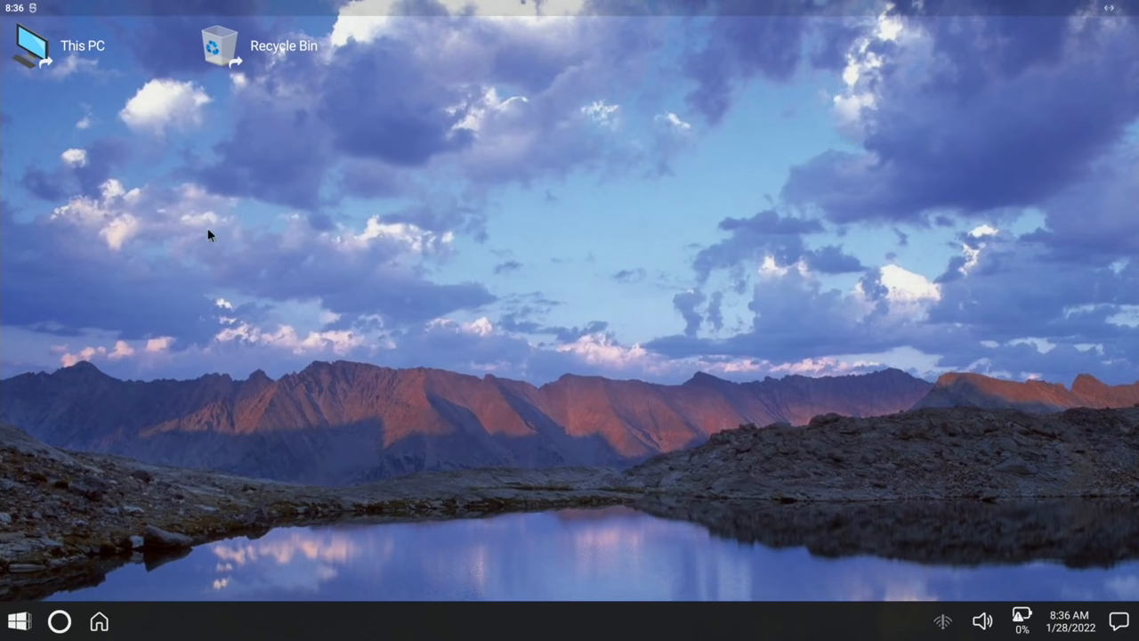
{"action": "left_click", "coordinate": [16, 622]}
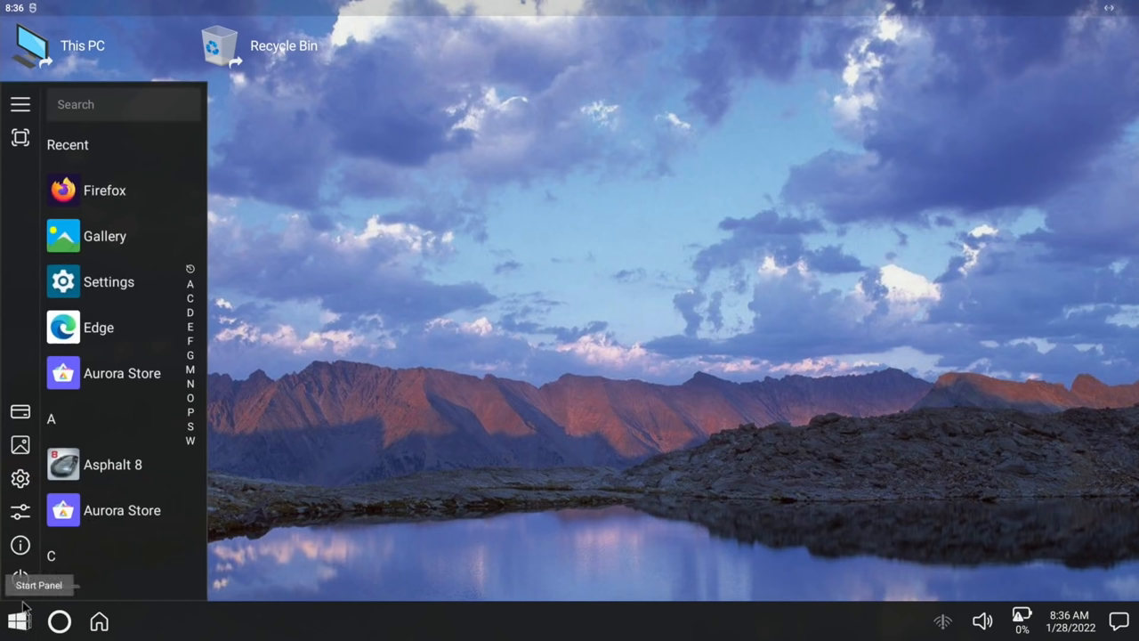
{"action": "left_click", "coordinate": [109, 281]}
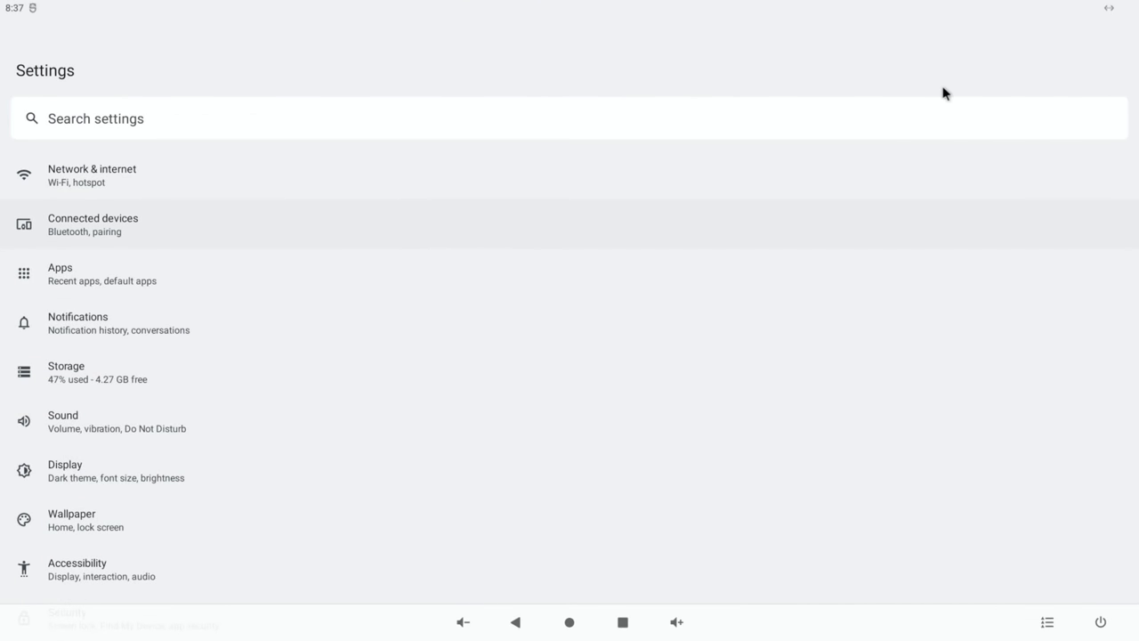
{"action": "mouse_move", "coordinate": [62, 50]}
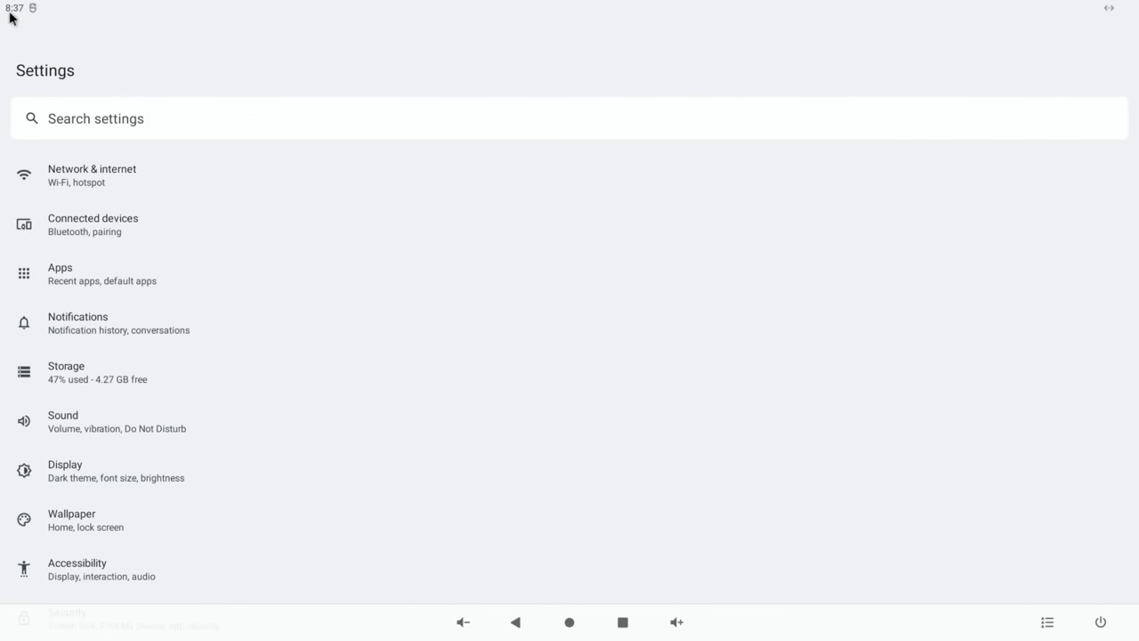
{"action": "mouse_move", "coordinate": [7, 11]}
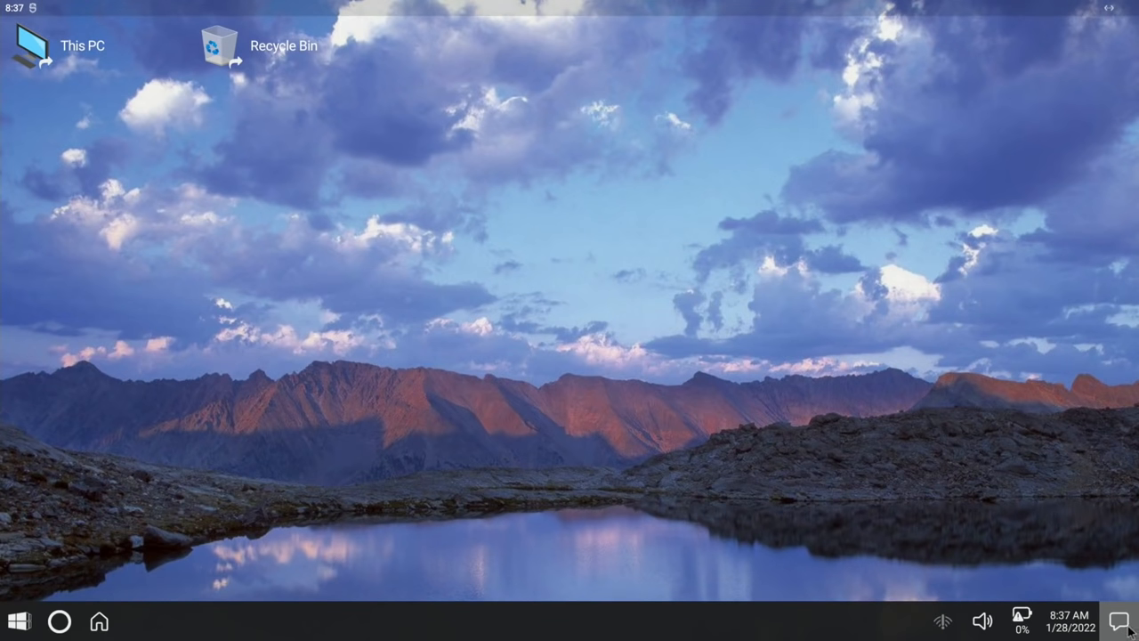
Check storage usage, raise brightness to 68% in the Action Center and open its notification settings
{"action": "left_click", "coordinate": [1118, 620]}
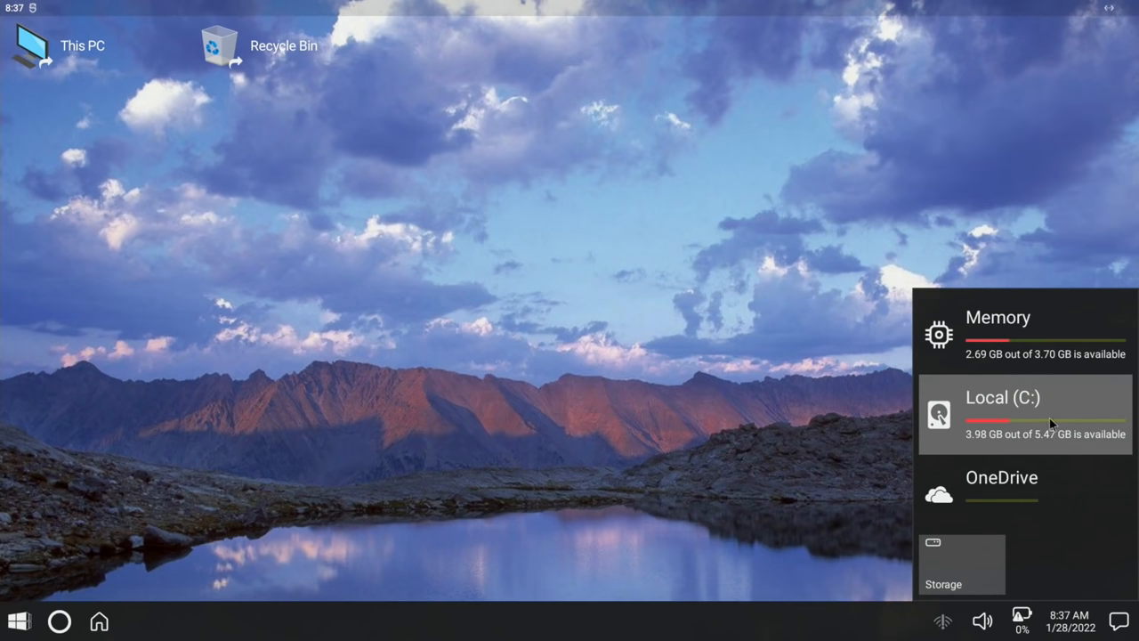
{"action": "left_click", "coordinate": [1118, 621]}
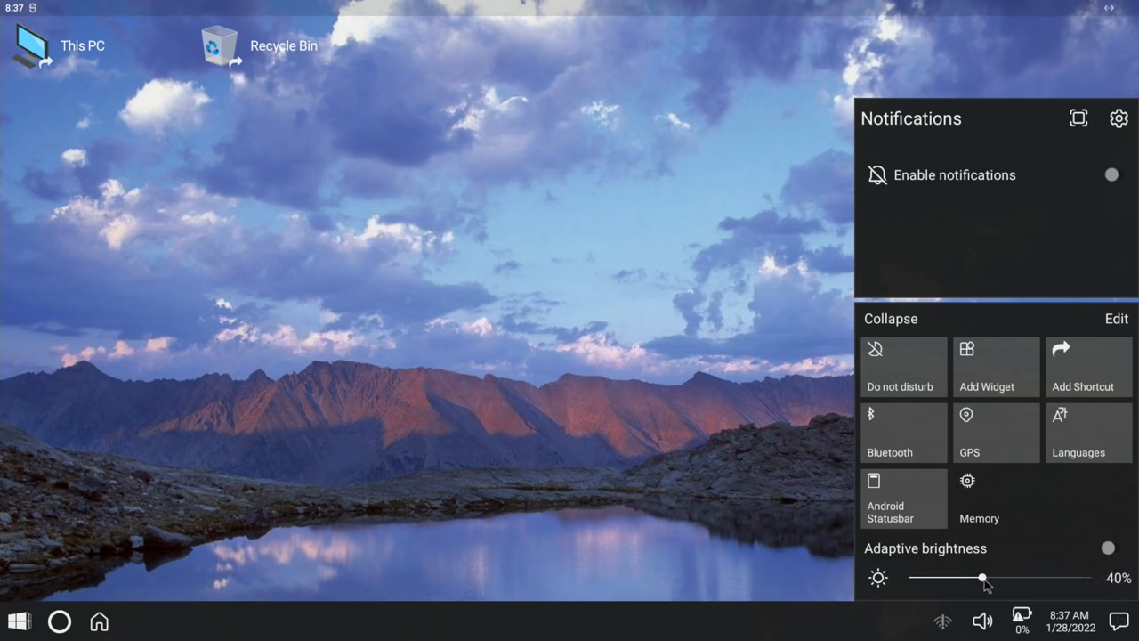
{"action": "left_click_drag", "start_coordinate": [982, 579], "coordinate": [1032, 579]}
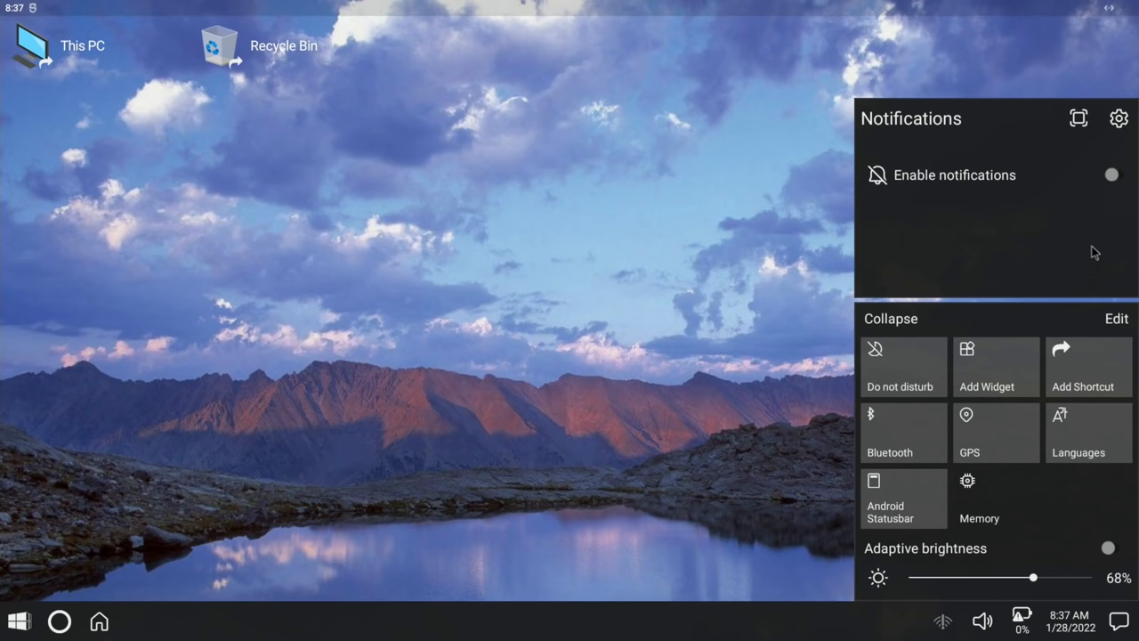
{"action": "left_click", "coordinate": [1118, 118]}
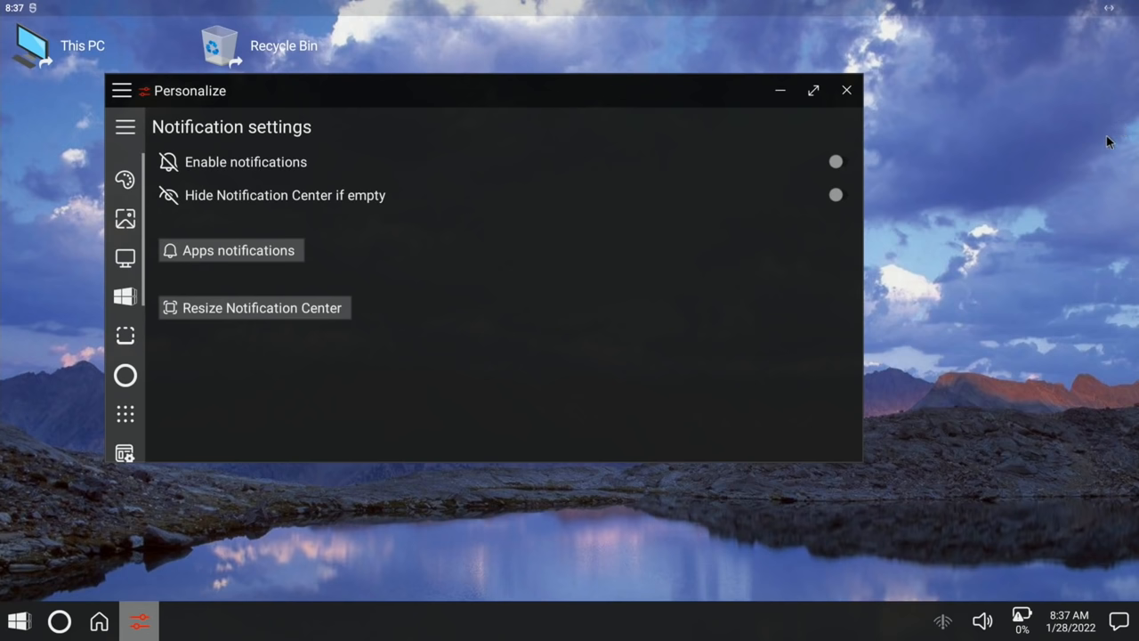
{"action": "mouse_move", "coordinate": [354, 107]}
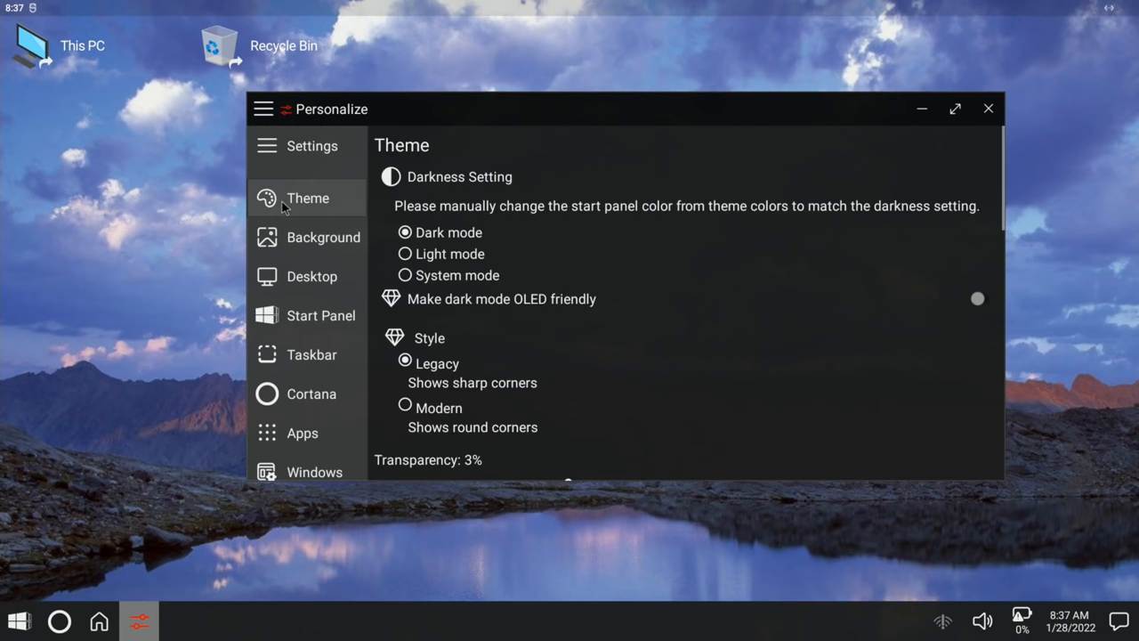
Browse the Personalize background, wallpaper and Start Panel pages without changing anything
{"action": "scroll", "scroll_direction": "down", "scroll_amount": 3}
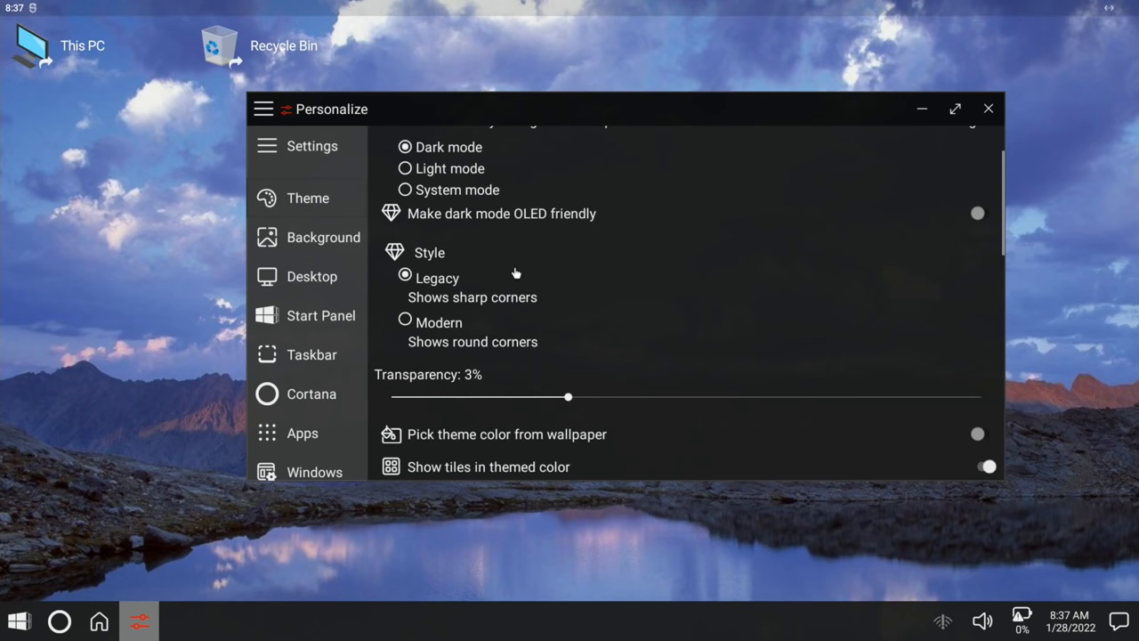
{"action": "scroll", "scroll_direction": "down", "scroll_amount": 3}
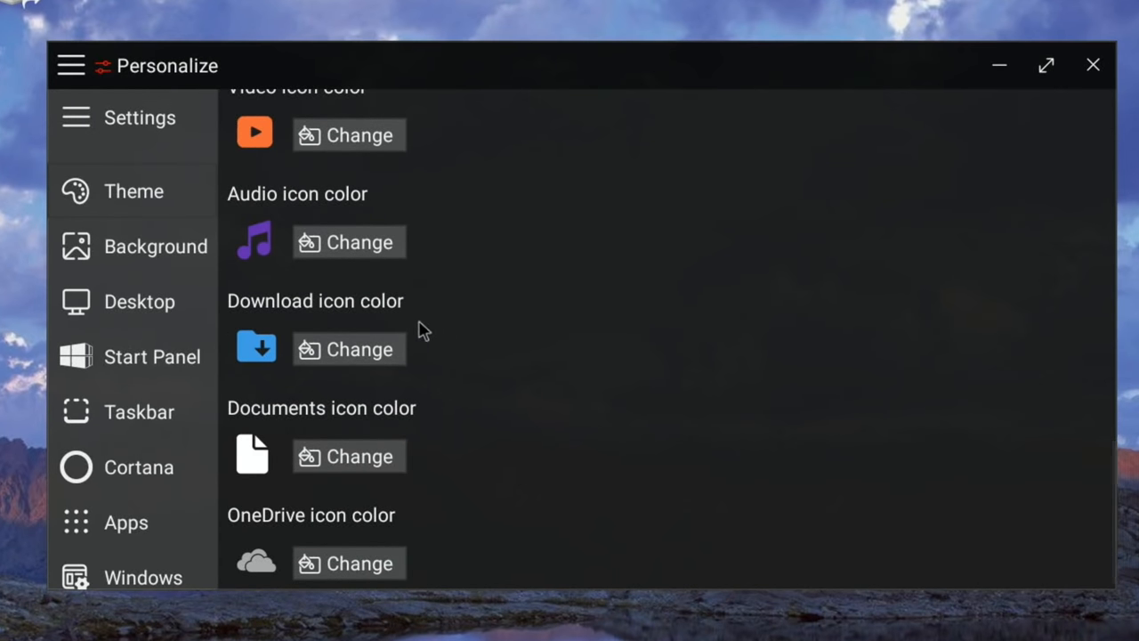
{"action": "mouse_move", "coordinate": [152, 246]}
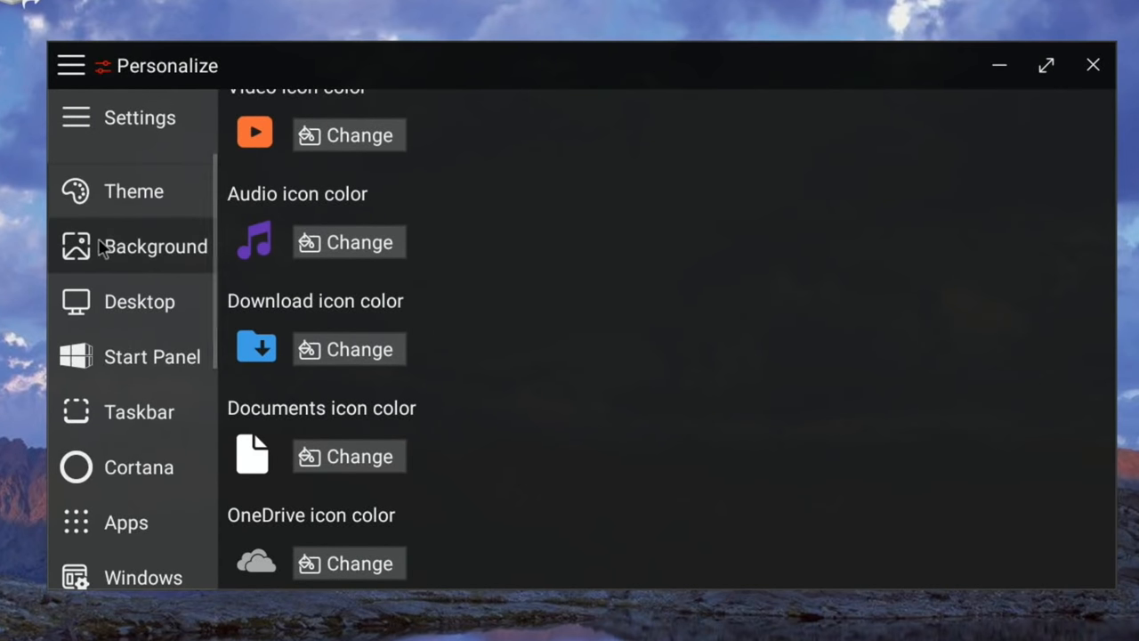
{"action": "left_click", "coordinate": [155, 245]}
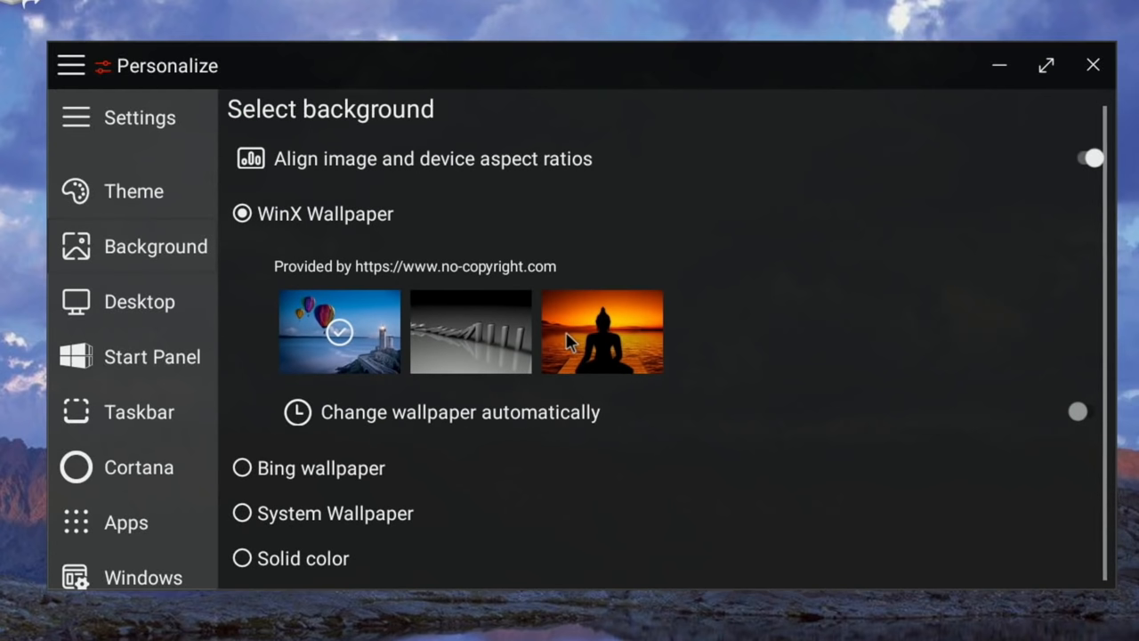
{"action": "mouse_move", "coordinate": [265, 342]}
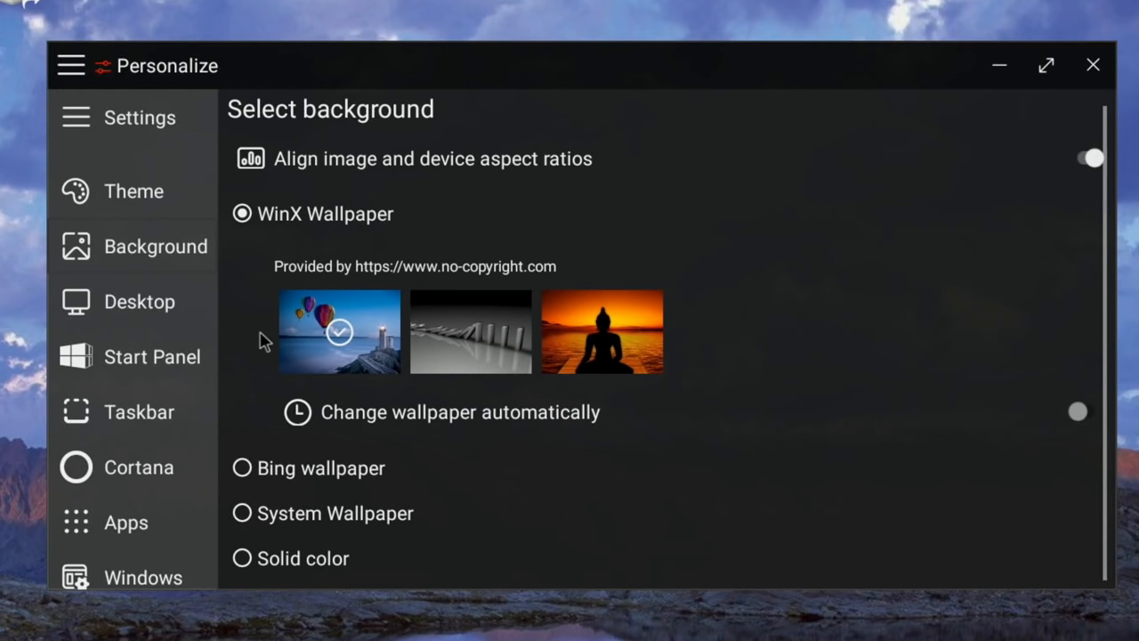
{"action": "left_click", "coordinate": [151, 356]}
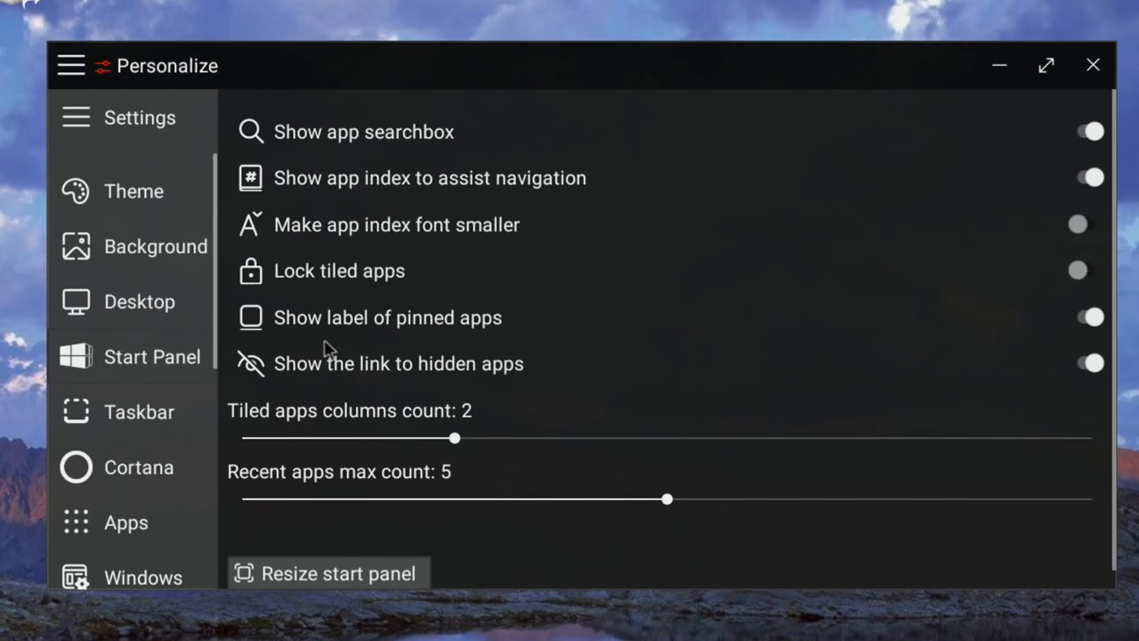
{"action": "mouse_move", "coordinate": [175, 395]}
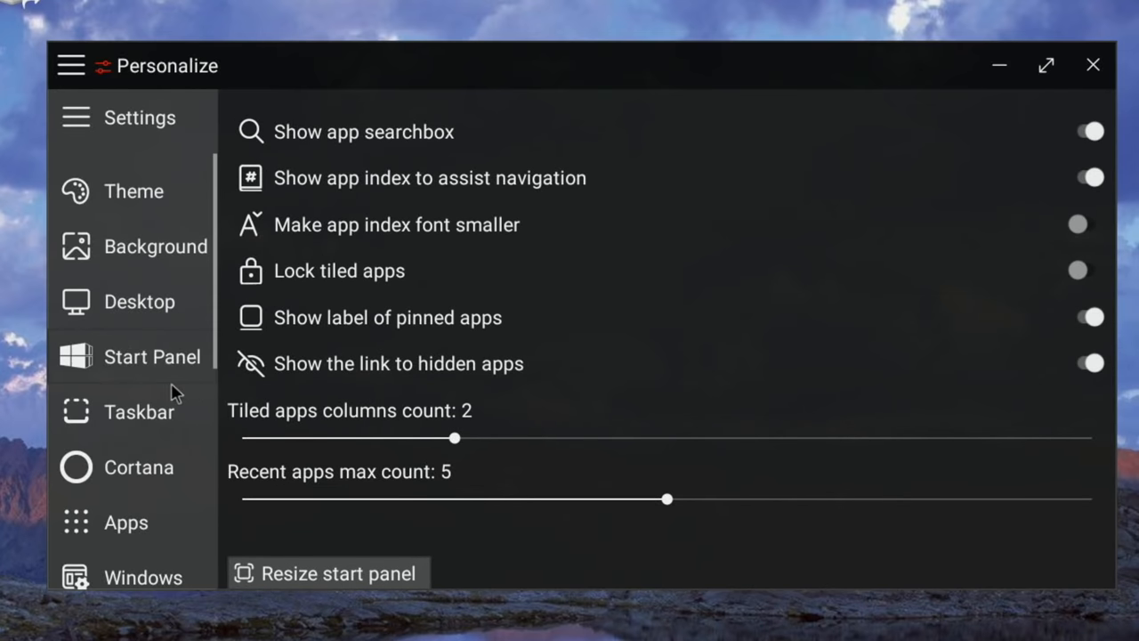
Browse the Taskbar, Cortana and file explorer settings pages without changing anything
{"action": "left_click", "coordinate": [139, 411]}
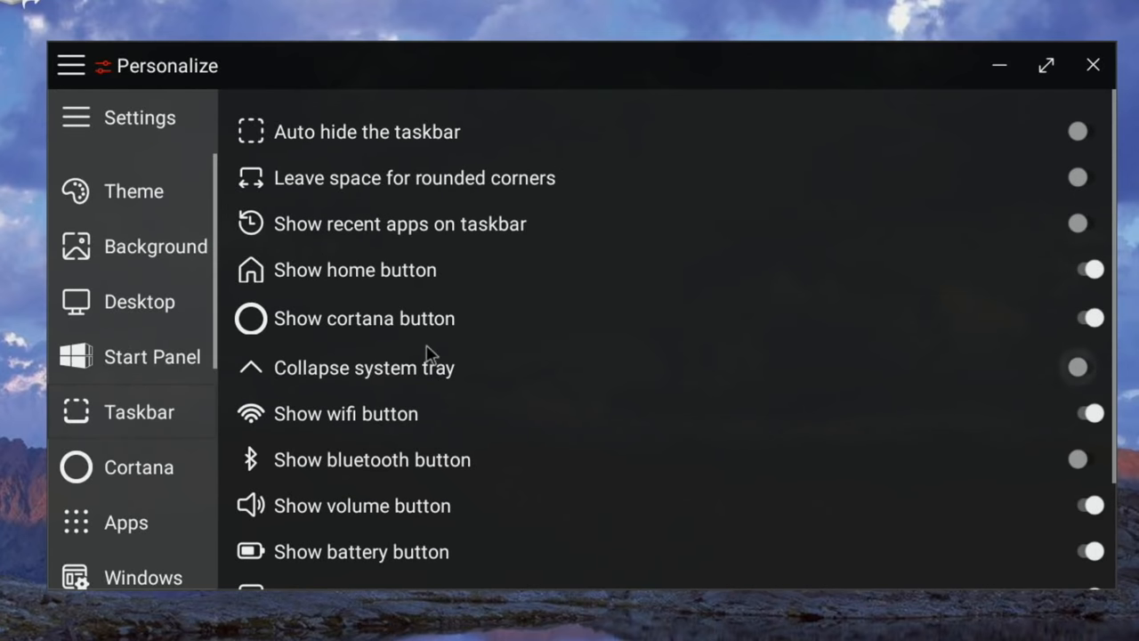
{"action": "scroll", "scroll_direction": "down", "scroll_amount": 3}
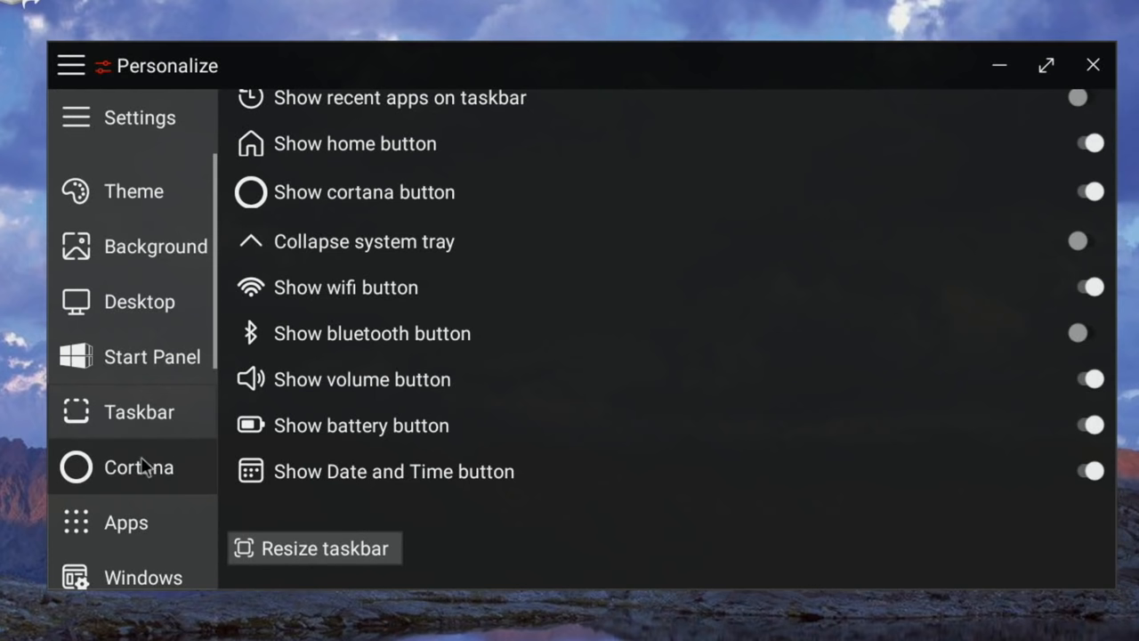
{"action": "left_click", "coordinate": [139, 466]}
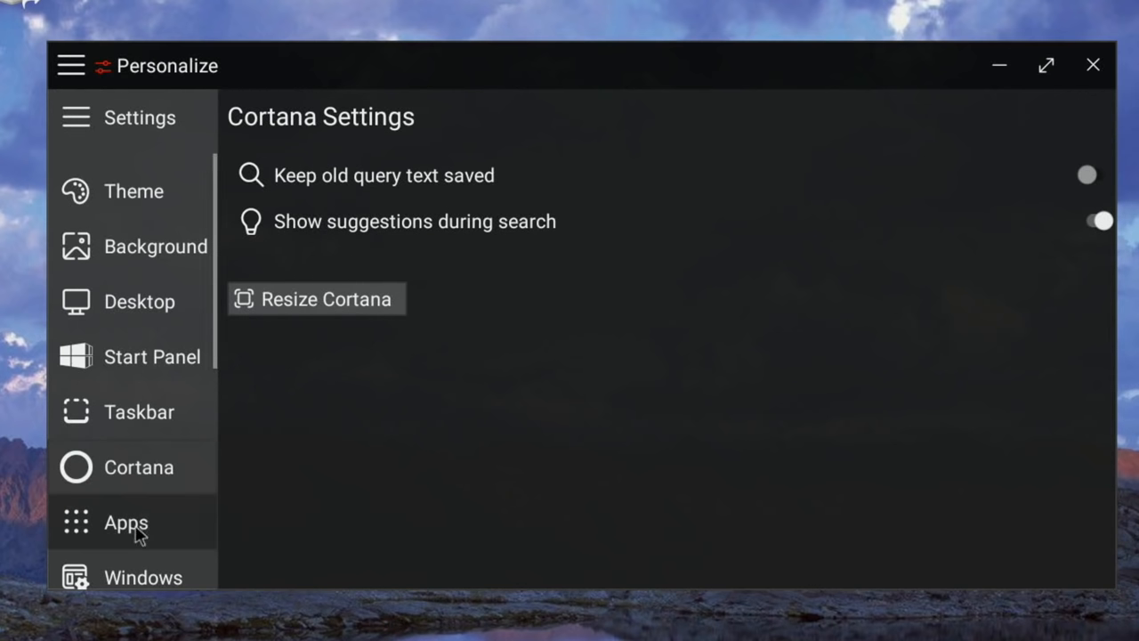
{"action": "left_click", "coordinate": [124, 524]}
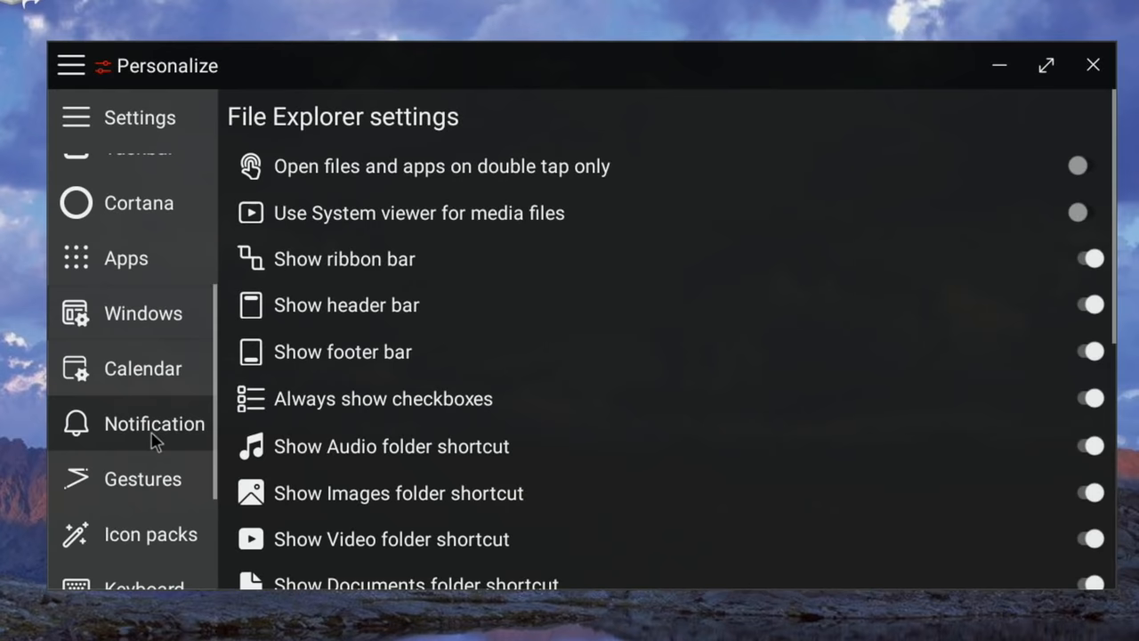
{"action": "scroll", "scroll_direction": "down", "scroll_amount": 3}
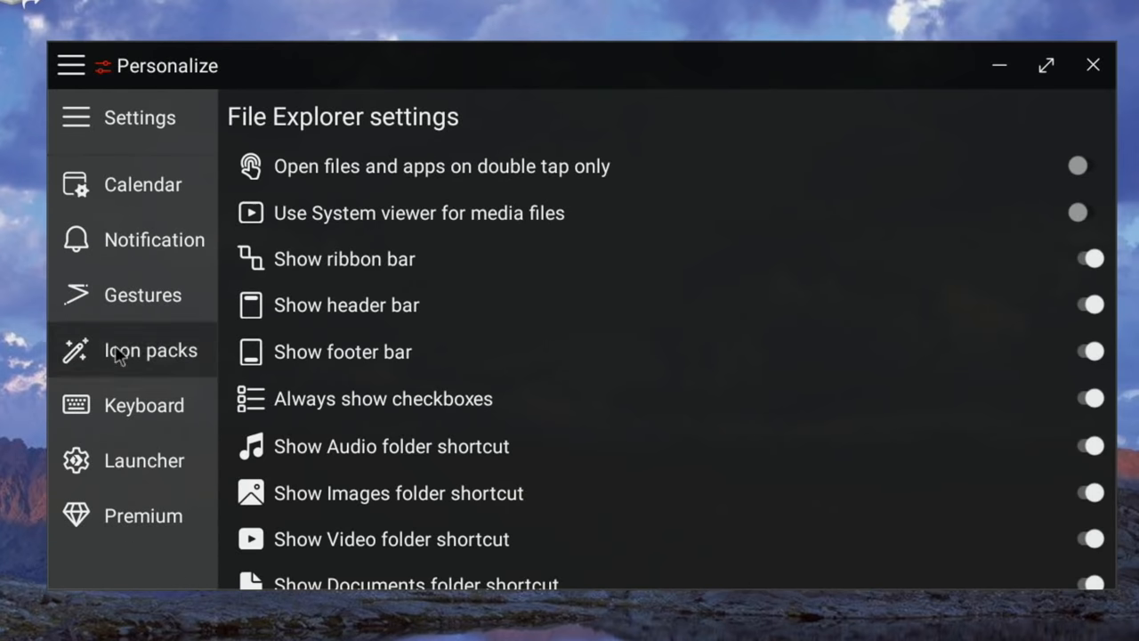
{"action": "mouse_move", "coordinate": [123, 335]}
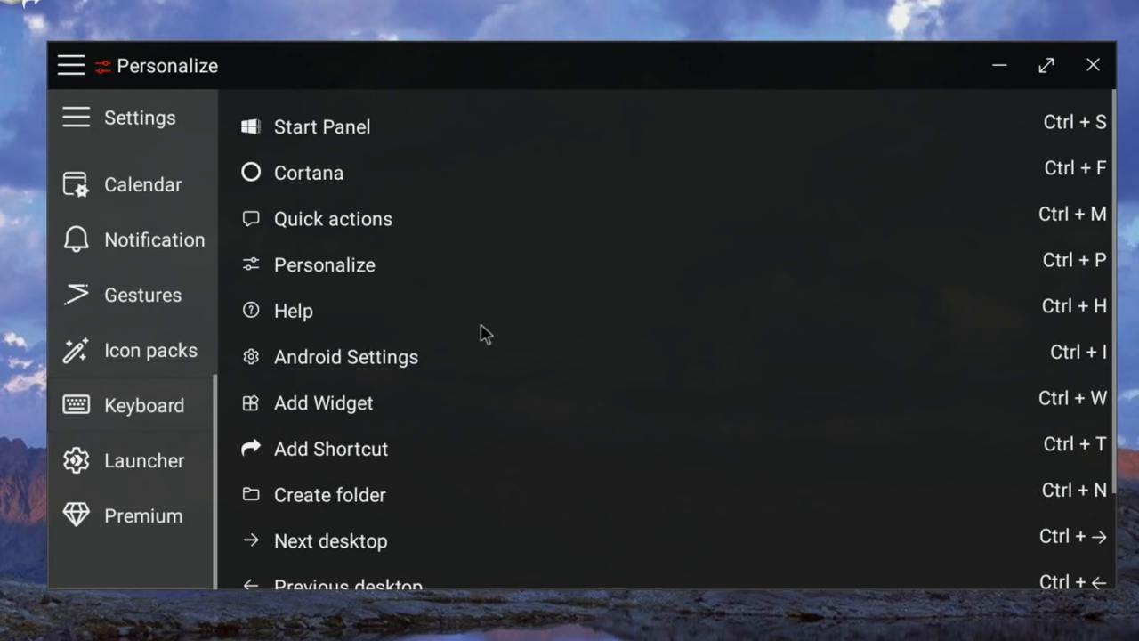
{"action": "mouse_move", "coordinate": [777, 121]}
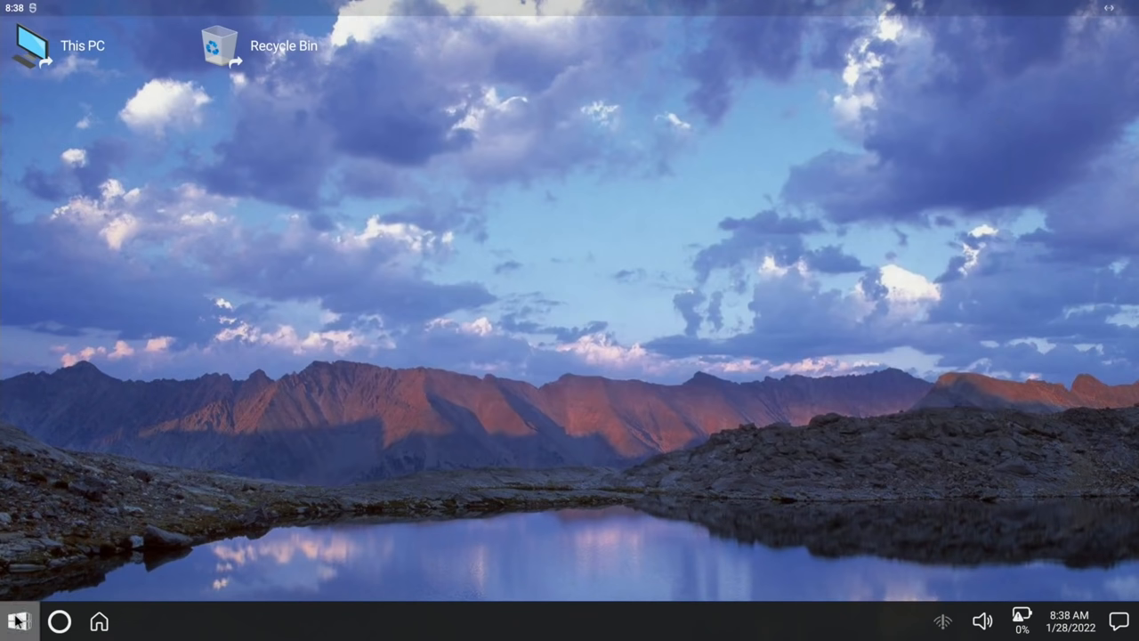
Open the start panel and cancel the View Subscriptions dialog showing a fetch error
{"action": "left_click", "coordinate": [18, 622]}
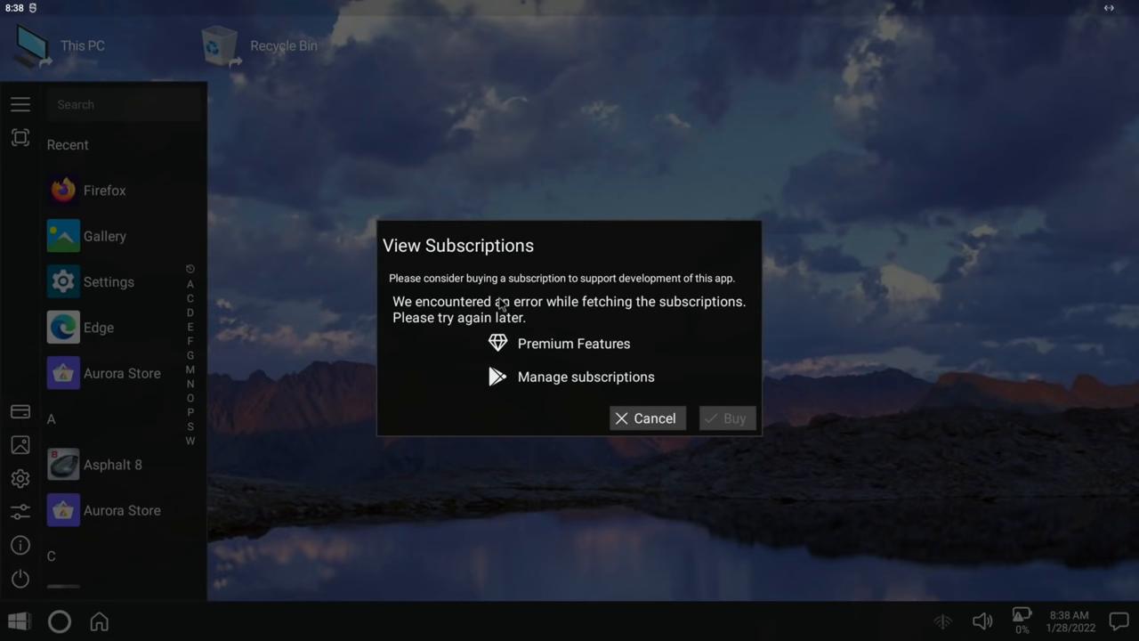
{"action": "mouse_move", "coordinate": [545, 369]}
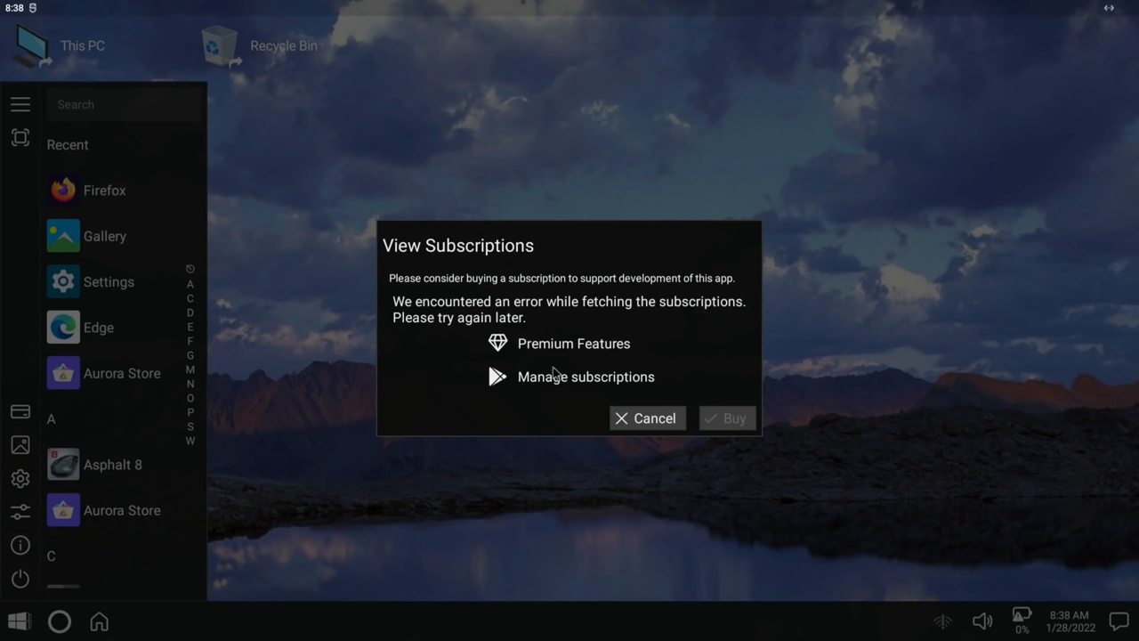
{"action": "mouse_move", "coordinate": [637, 416]}
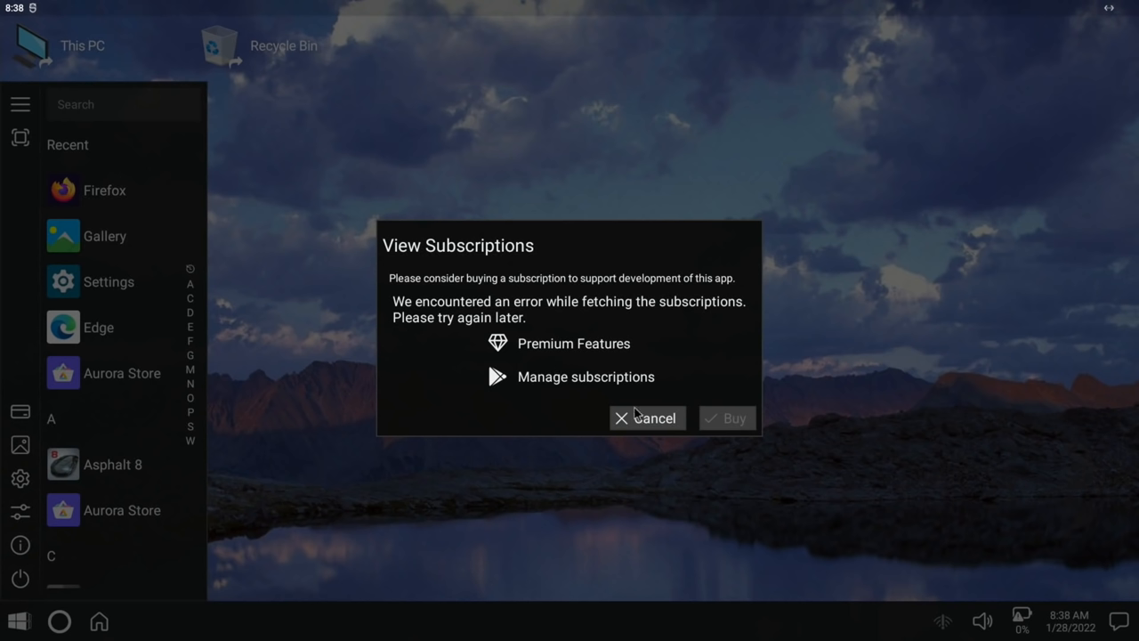
{"action": "left_click", "coordinate": [648, 419]}
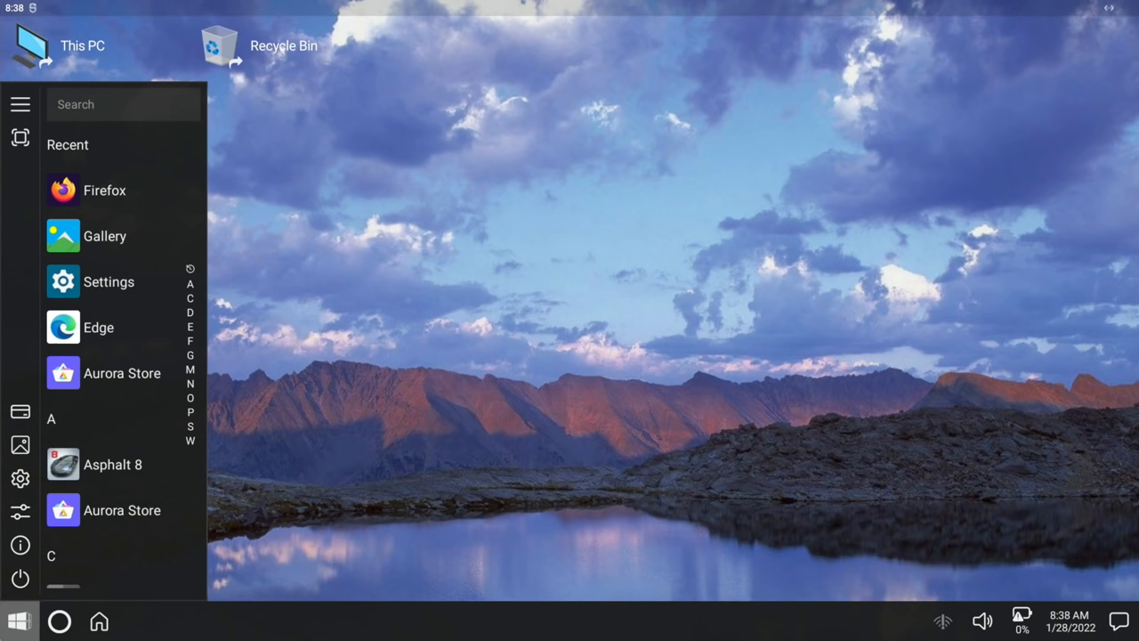
Open the Cortana list of all apps and launch Aurora Store from it
{"action": "left_click", "coordinate": [17, 620]}
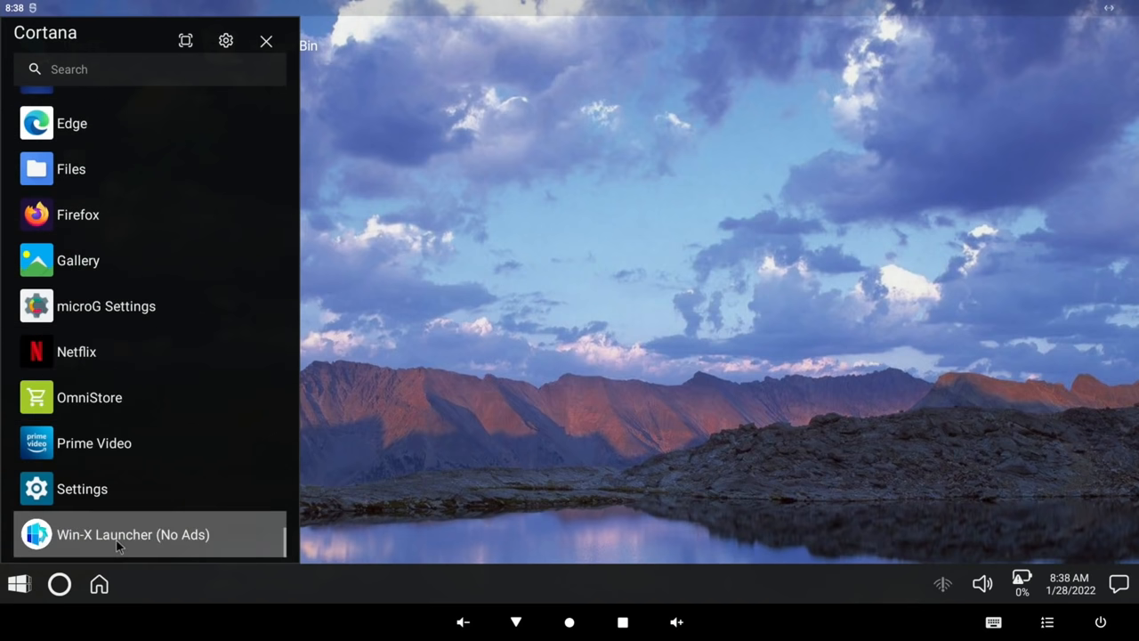
{"action": "left_click", "coordinate": [134, 534]}
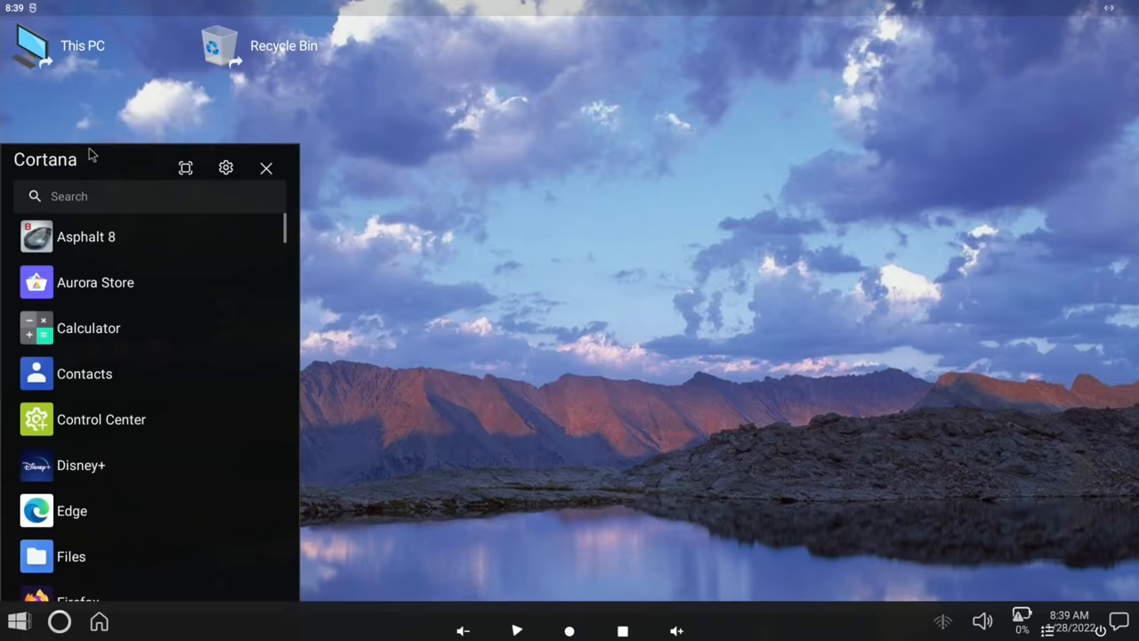
{"action": "left_click", "coordinate": [97, 281]}
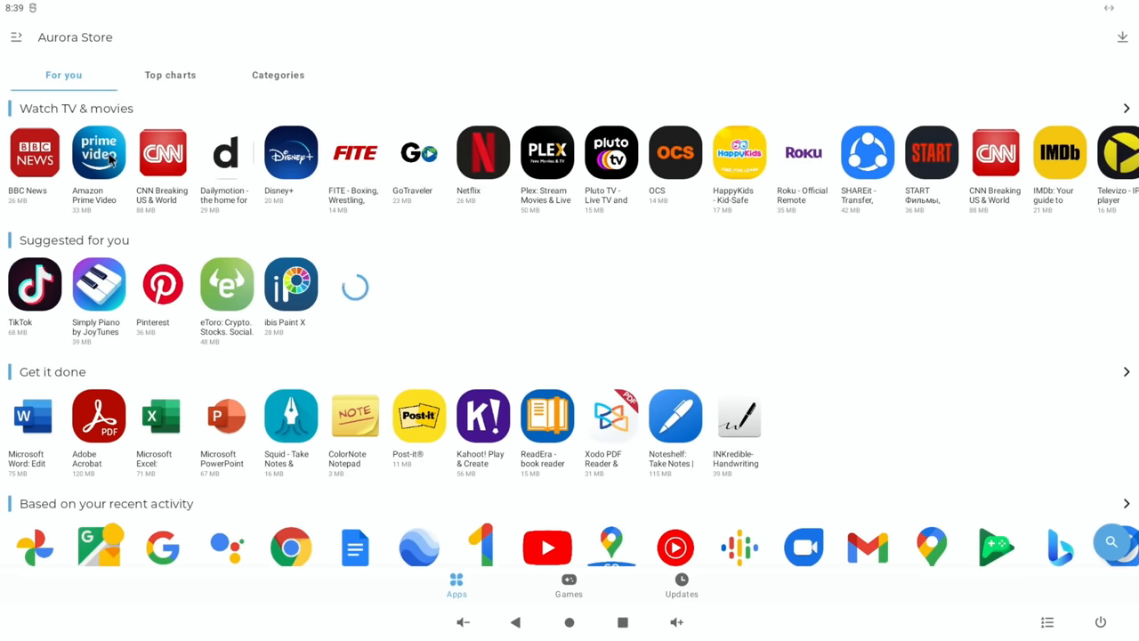
Scroll through Aurora Store's For you page past Recommended, Mobile browsers and Tools & utilities rows
{"action": "scroll", "scroll_direction": "down", "scroll_amount": 3}
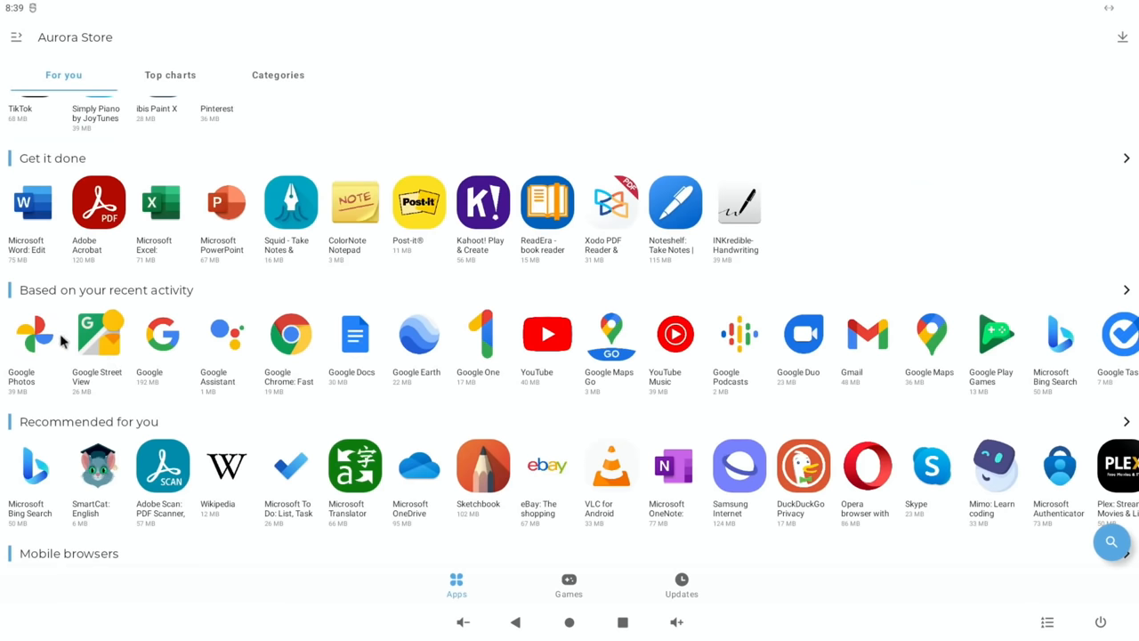
{"action": "mouse_move", "coordinate": [92, 347]}
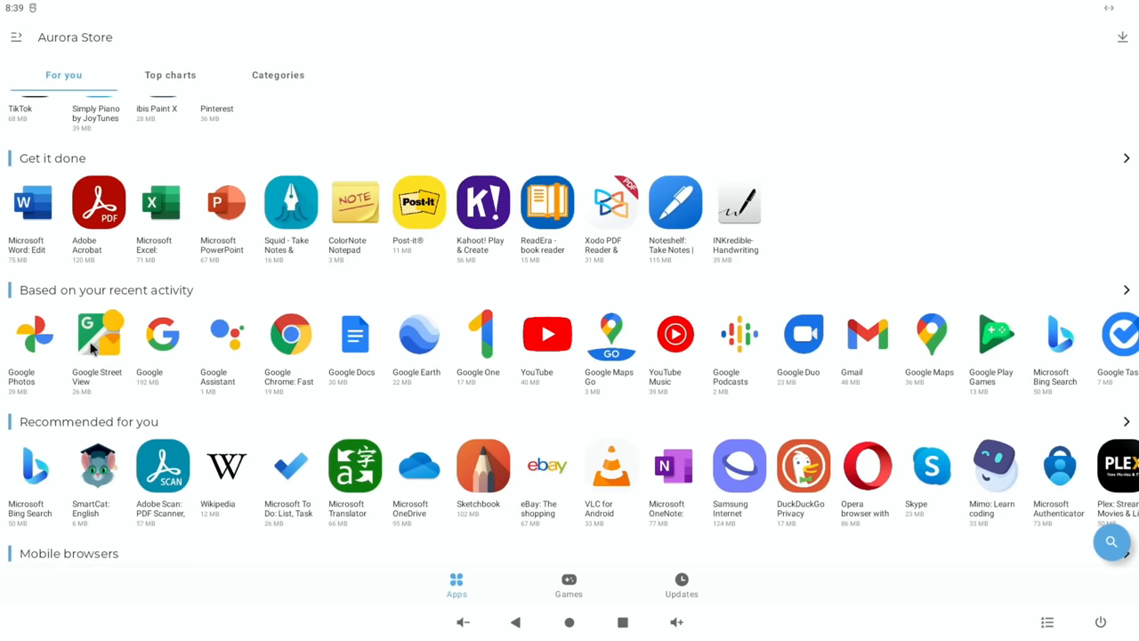
{"action": "scroll", "scroll_direction": "down", "scroll_amount": 3}
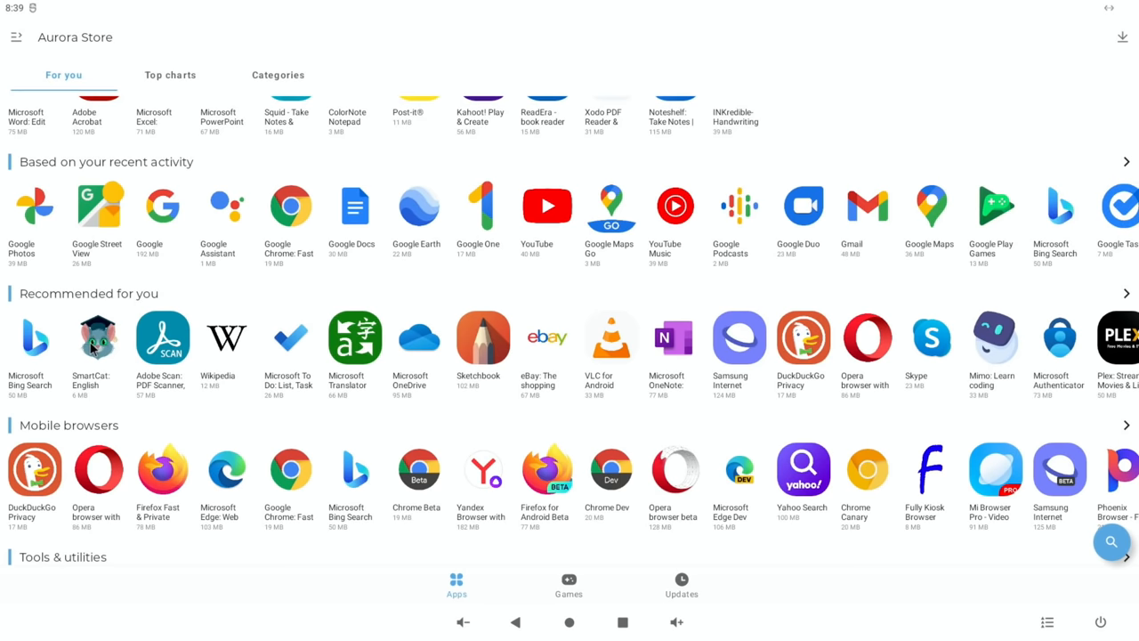
{"action": "scroll", "scroll_direction": "down", "scroll_amount": 3}
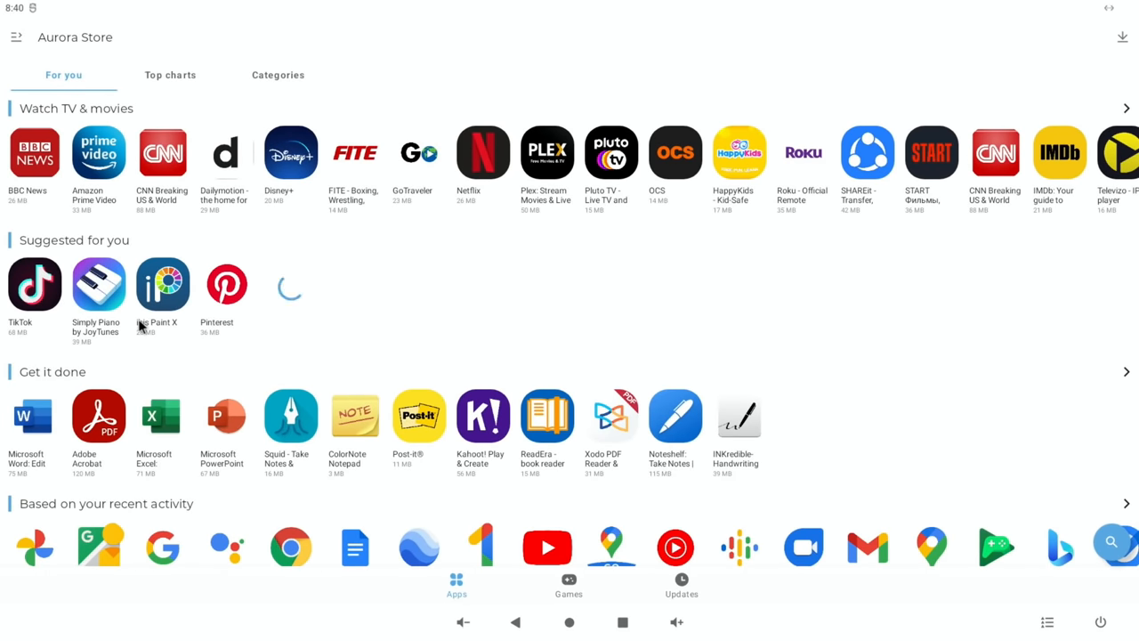
{"action": "scroll", "scroll_direction": "down", "scroll_amount": 3}
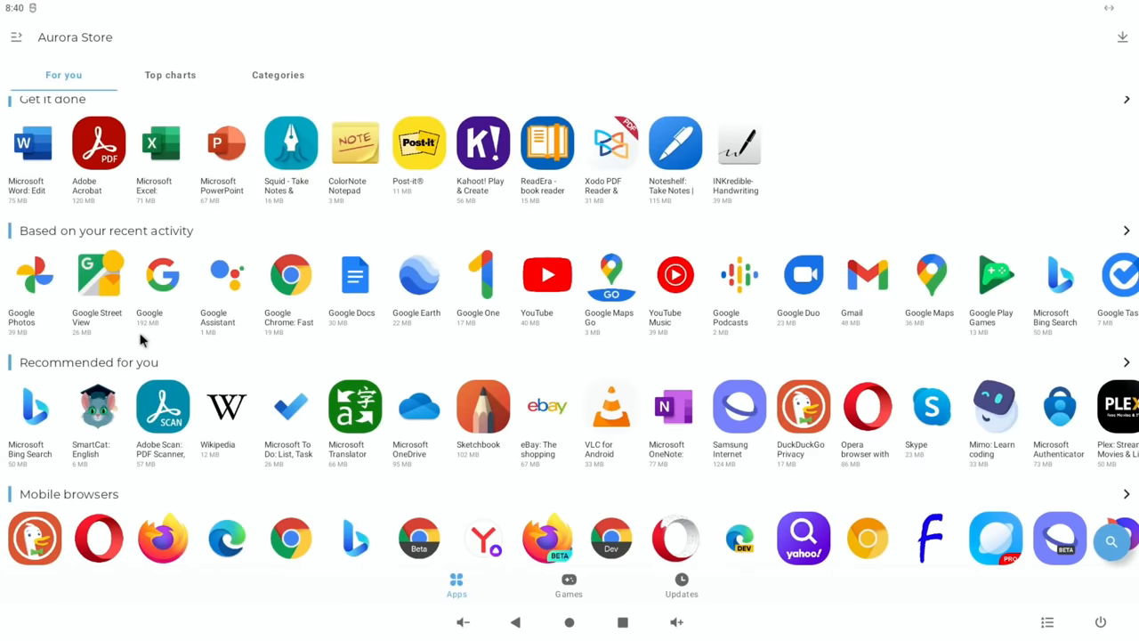
{"action": "scroll", "scroll_direction": "down", "scroll_amount": 3}
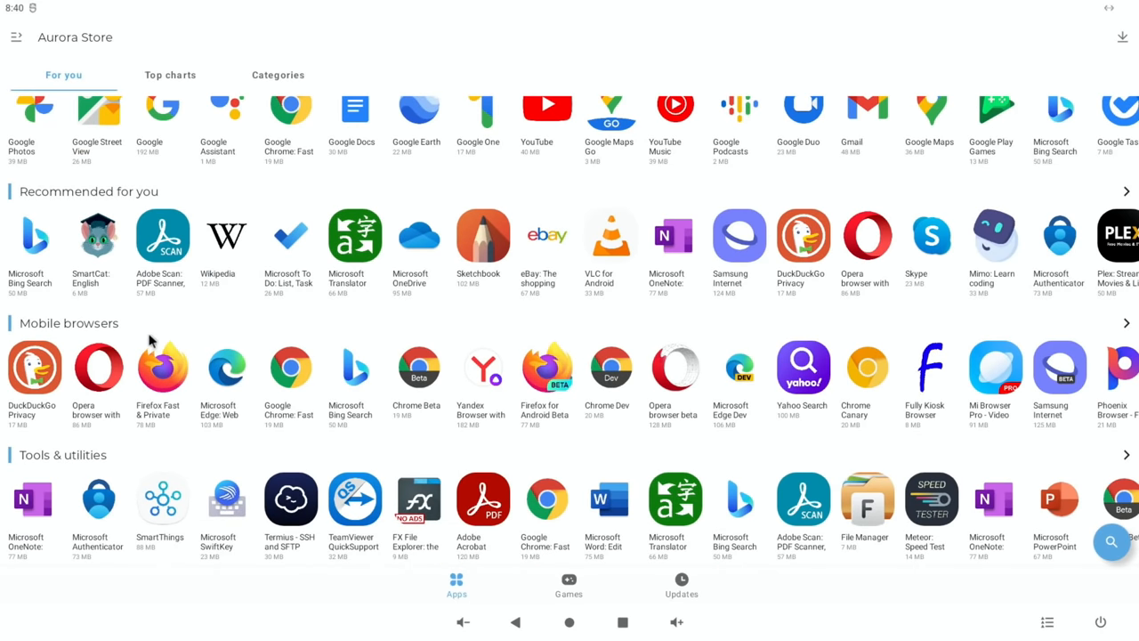
{"action": "mouse_move", "coordinate": [420, 385]}
{"action": "type", "text": "mine"}
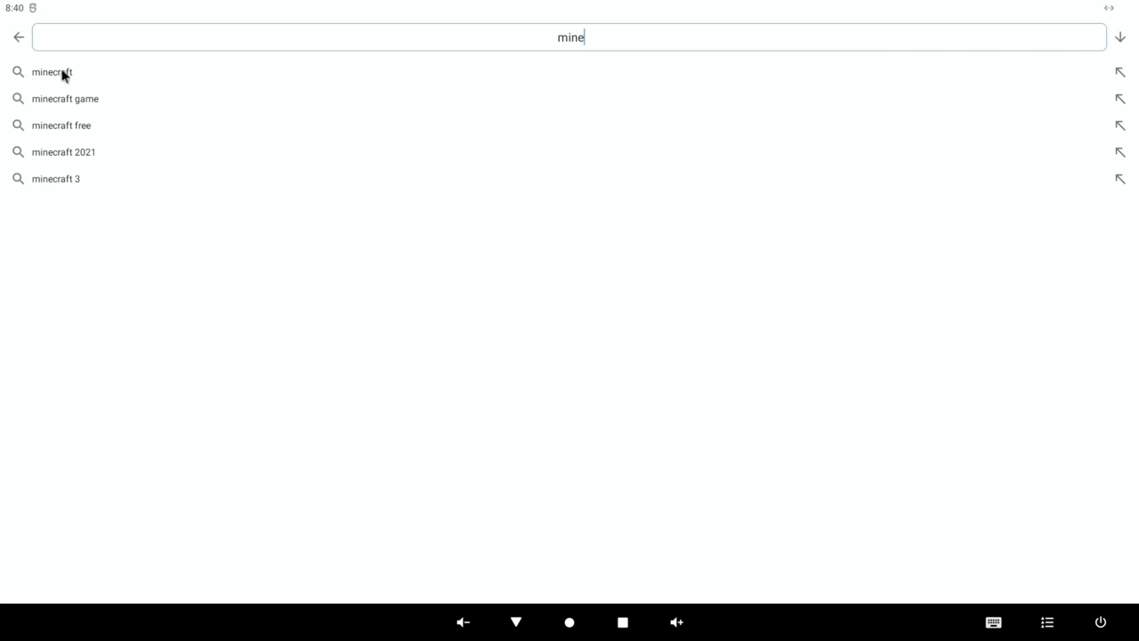
Search for minecraft, open the Minecraft listing priced at €7.49 and view a screenshot full size
{"action": "left_click", "coordinate": [49, 71]}
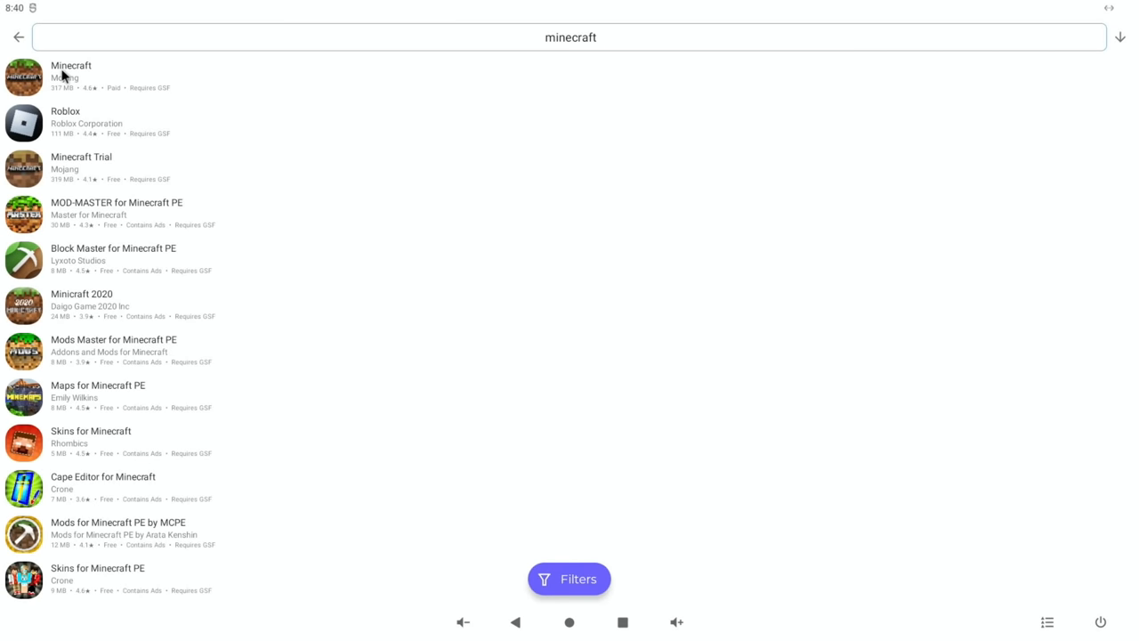
{"action": "mouse_move", "coordinate": [164, 176]}
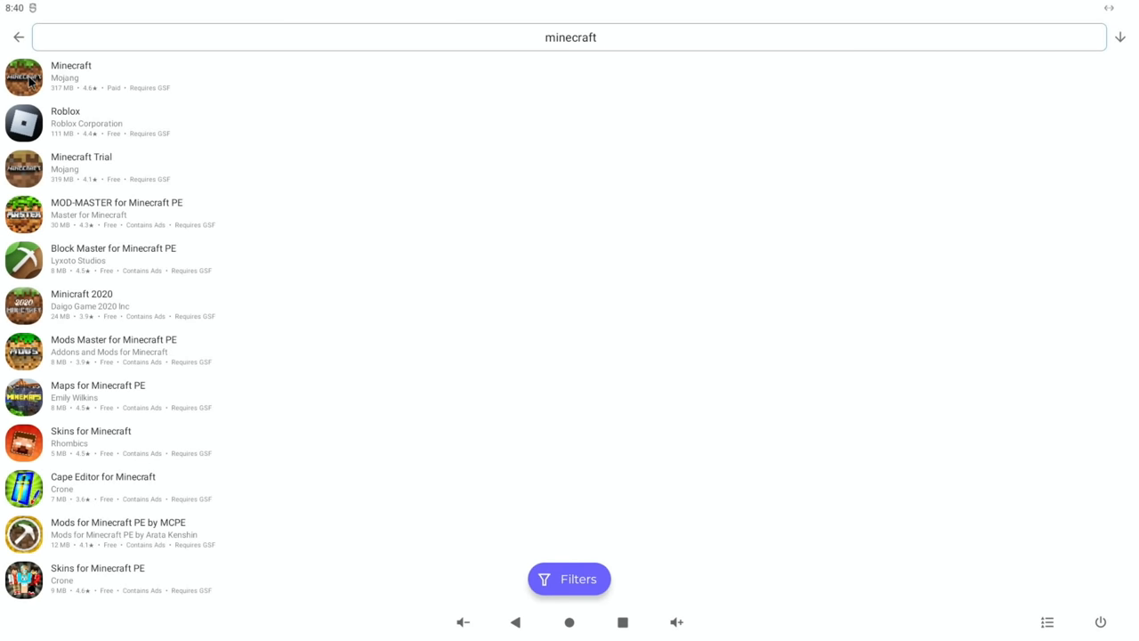
{"action": "left_click", "coordinate": [71, 75]}
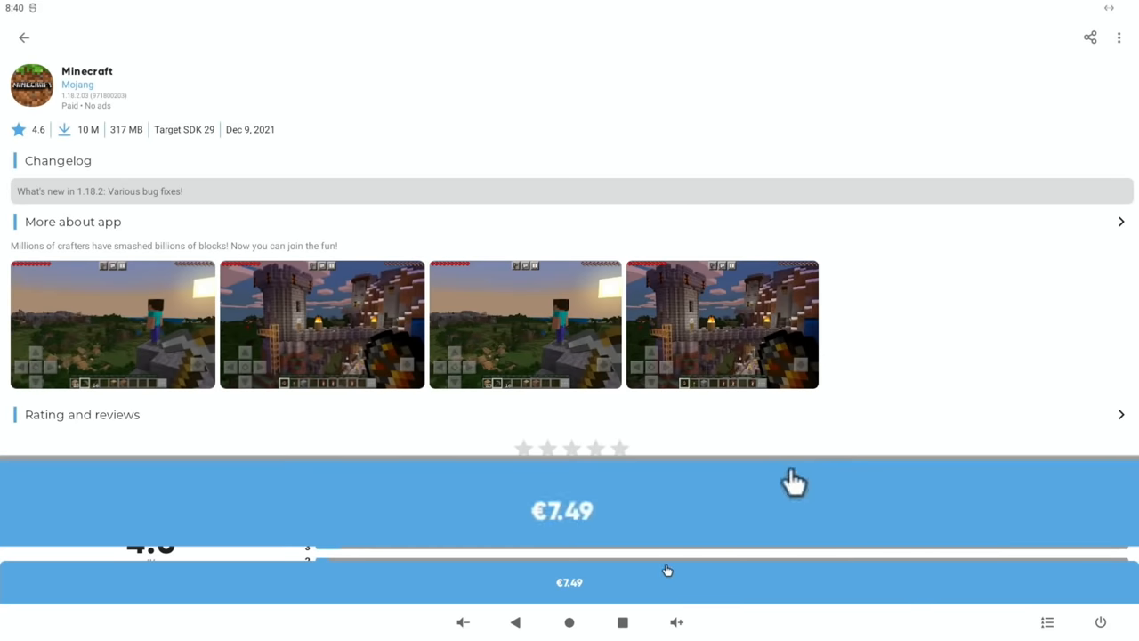
{"action": "mouse_move", "coordinate": [619, 523]}
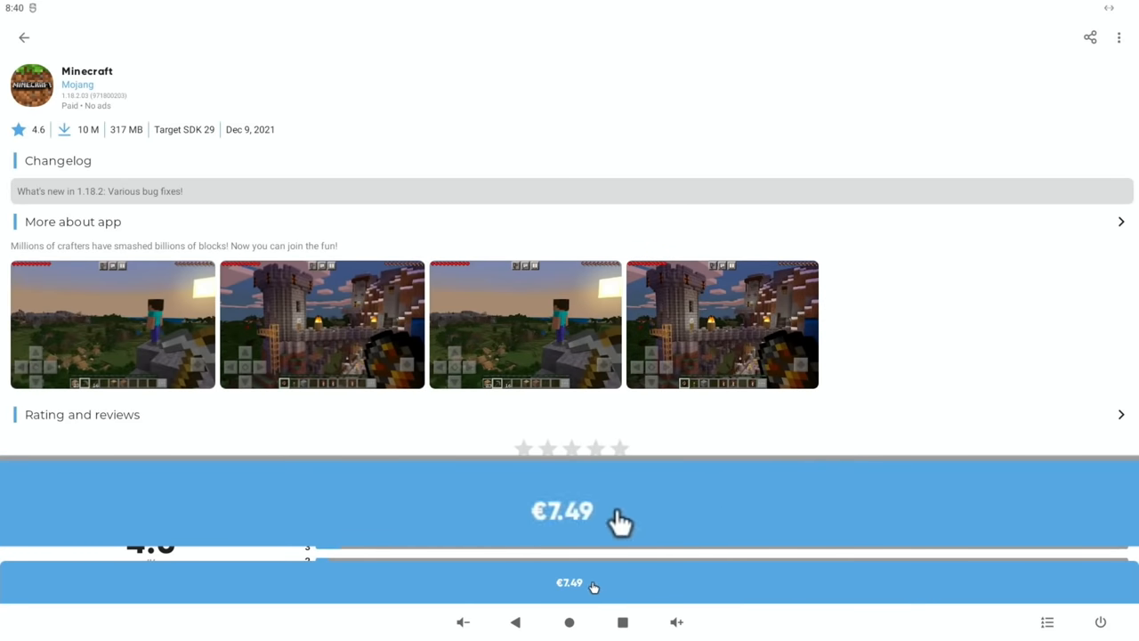
{"action": "left_click", "coordinate": [570, 584]}
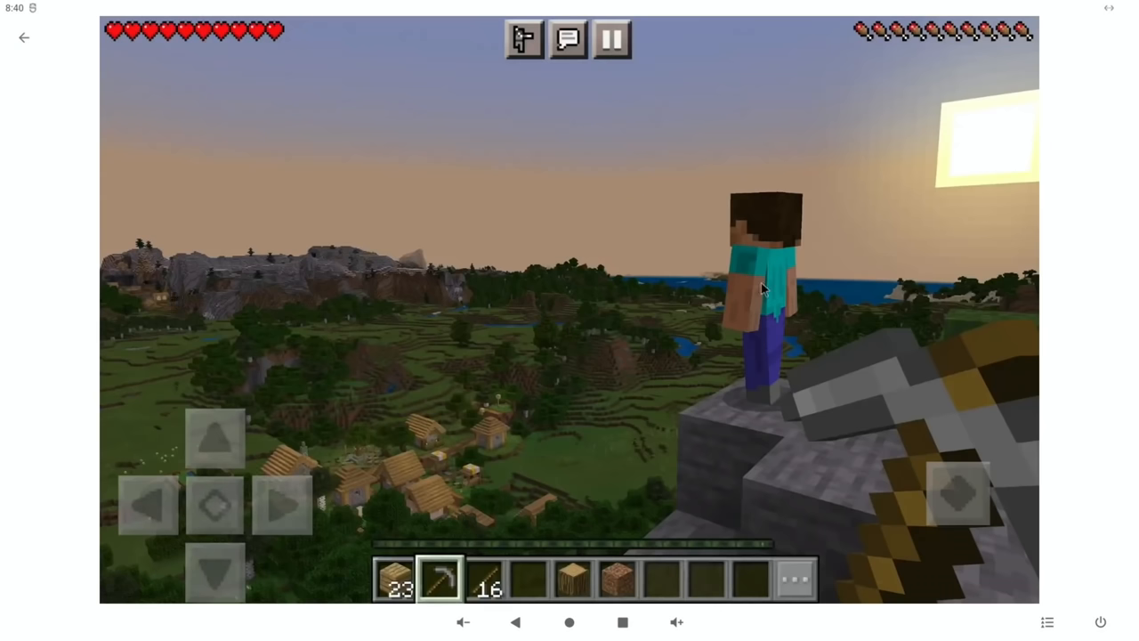
{"action": "left_click", "coordinate": [25, 37]}
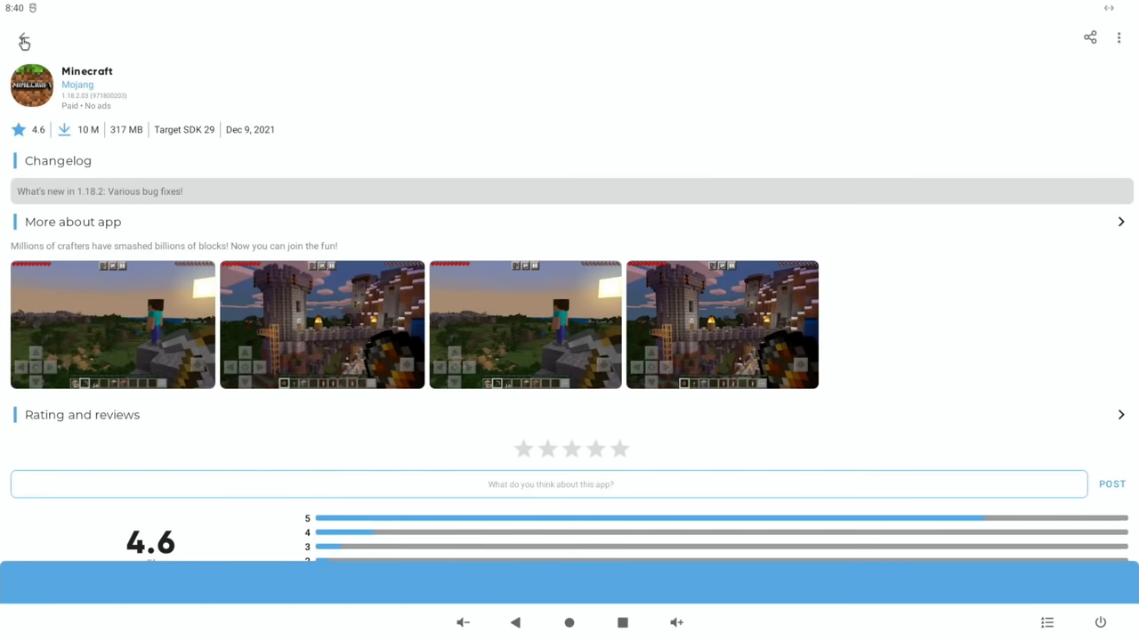
Back out of the Minecraft listing to the store's For you home page
{"action": "left_click", "coordinate": [18, 38]}
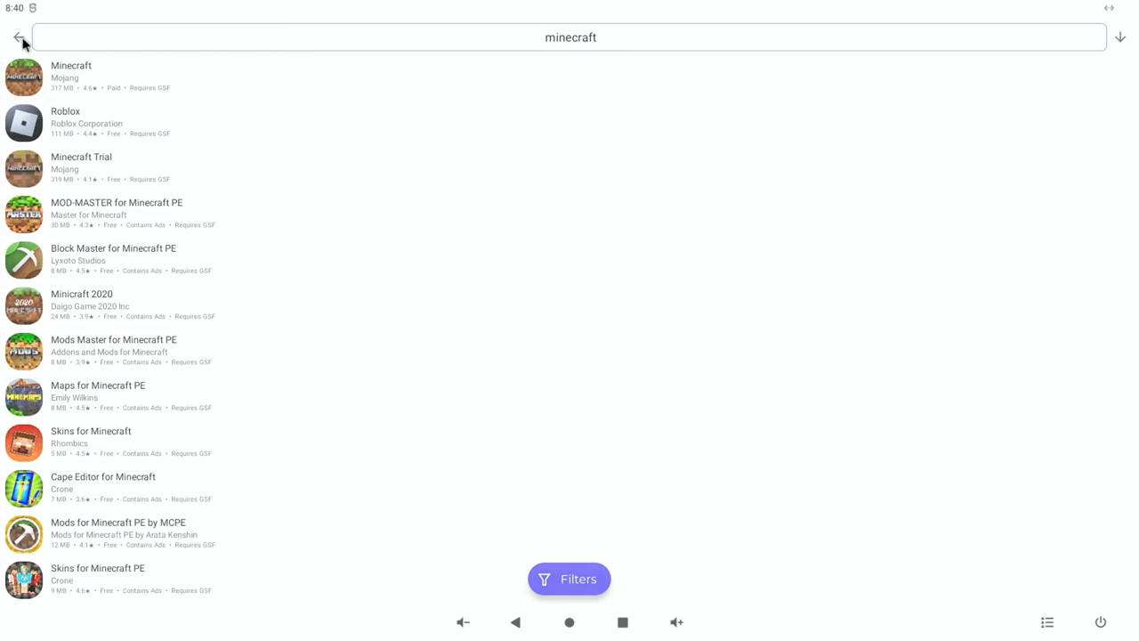
{"action": "left_click", "coordinate": [16, 38]}
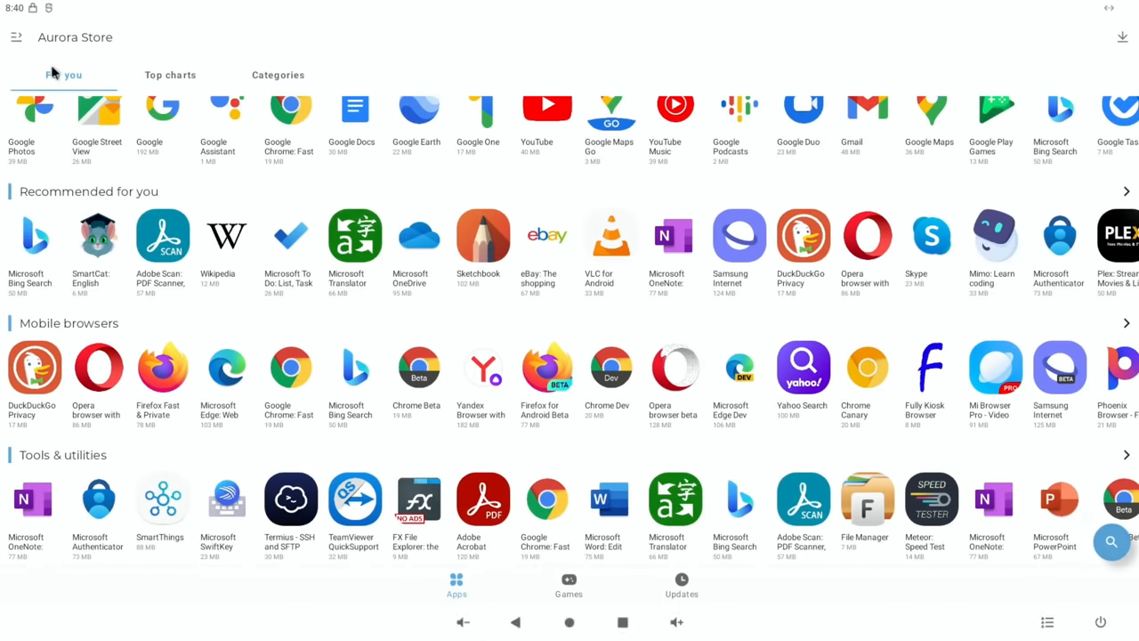
{"action": "scroll", "scroll_direction": "down", "scroll_amount": 3}
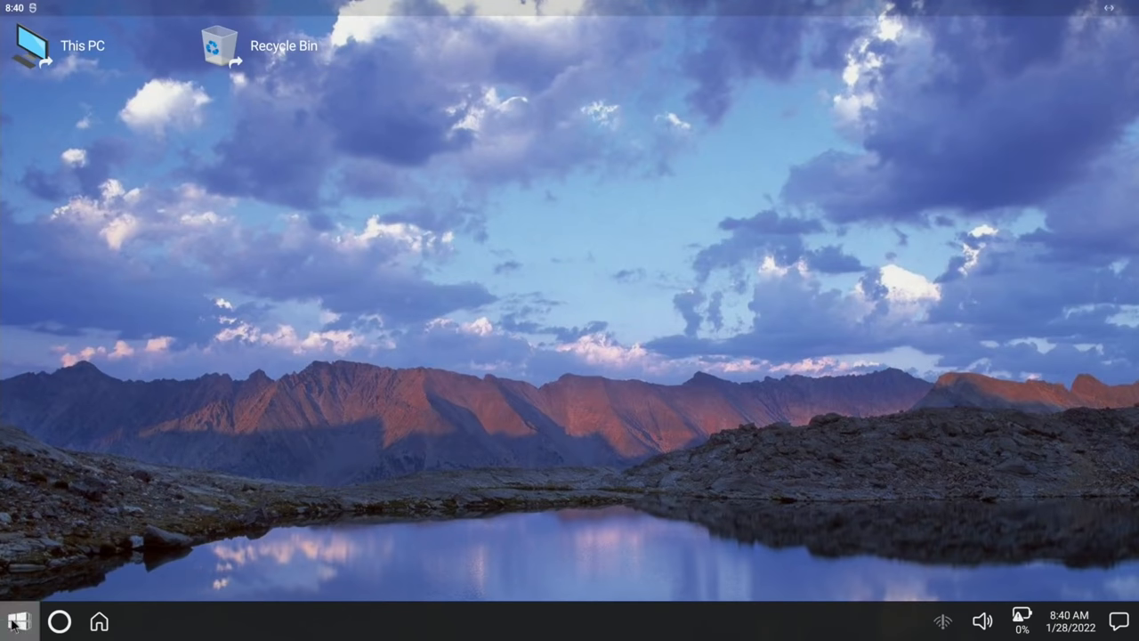
Open the Start panel listing recent apps such as Aurora Store, Firefox and Edge
{"action": "left_click", "coordinate": [16, 621]}
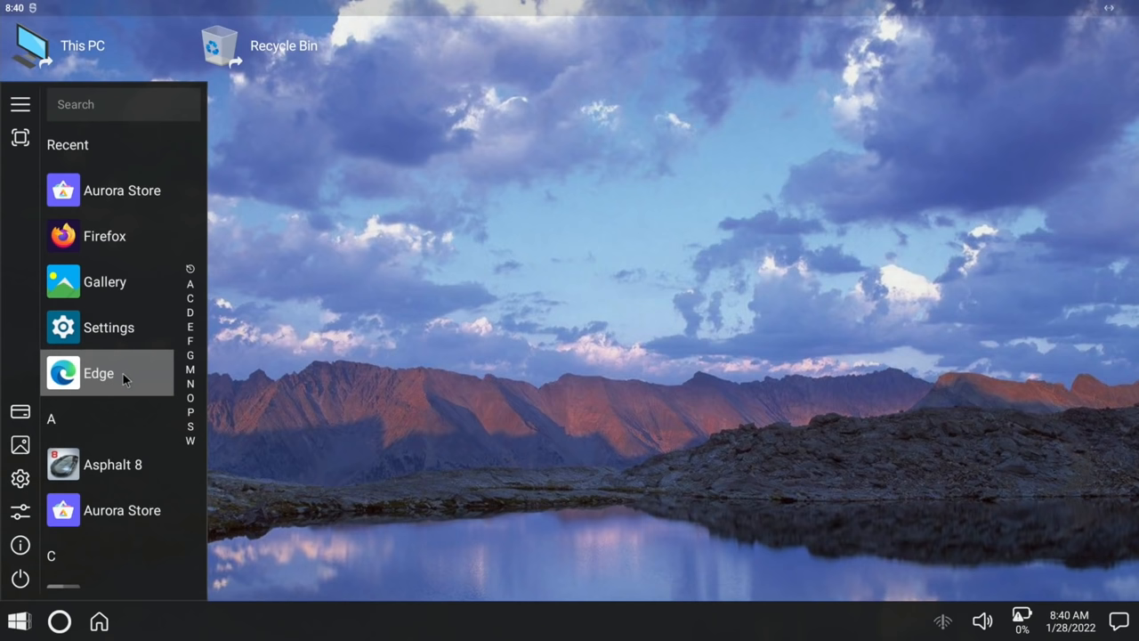
{"action": "mouse_move", "coordinate": [105, 235]}
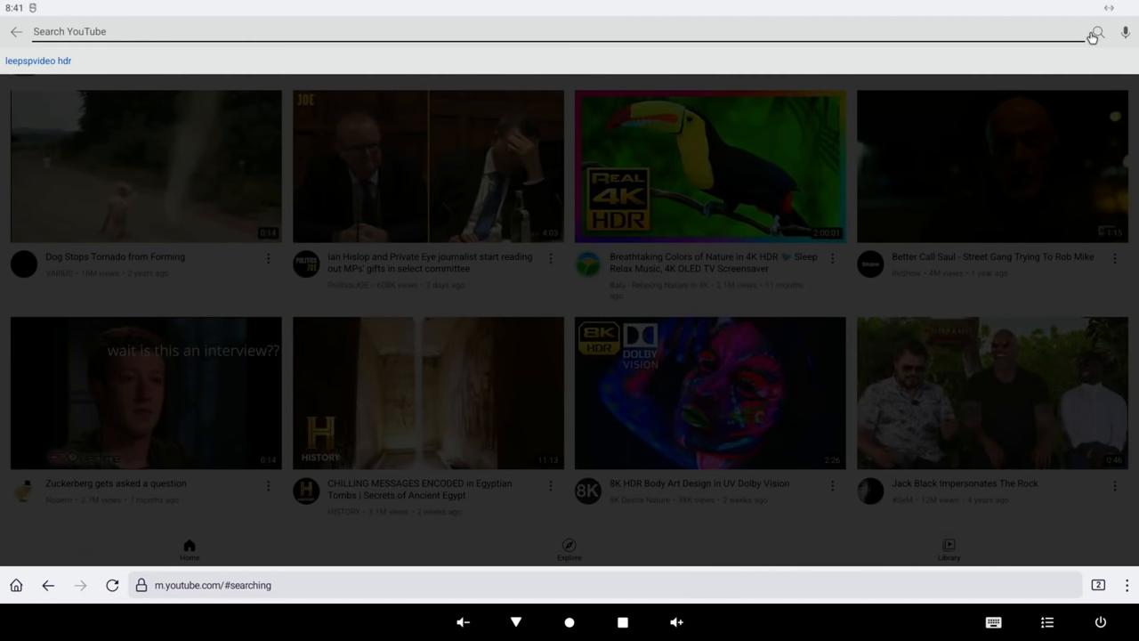
Search YouTube for 'leepspvideo hdr' and play the 4K UHD HDR demo clips video
{"action": "type", "text": "leepspv"}
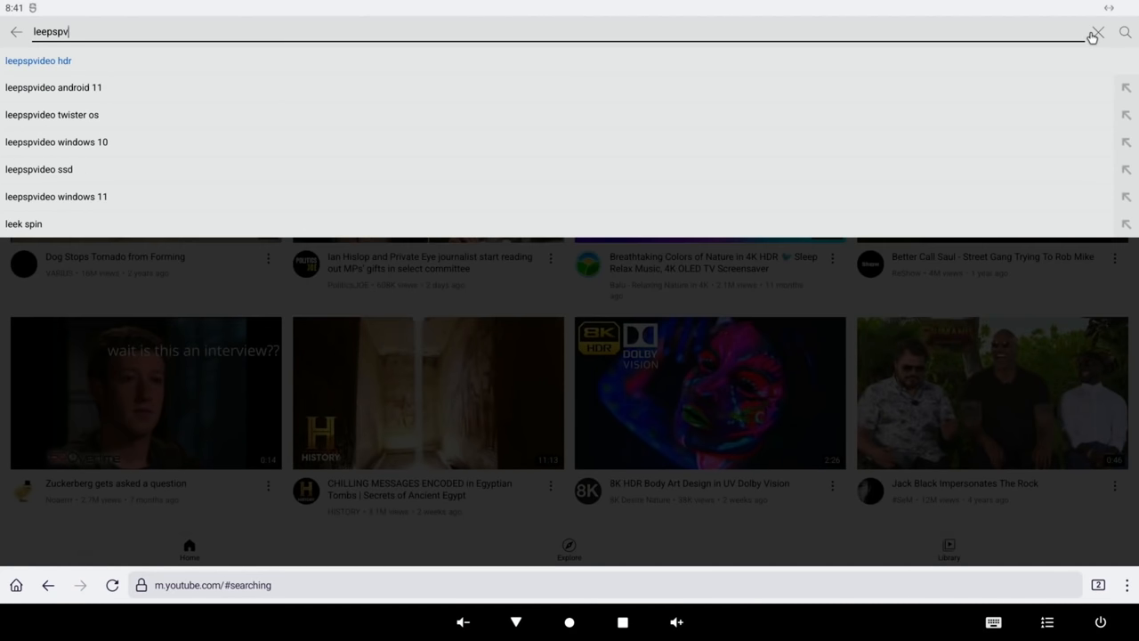
{"action": "left_click", "coordinate": [38, 60]}
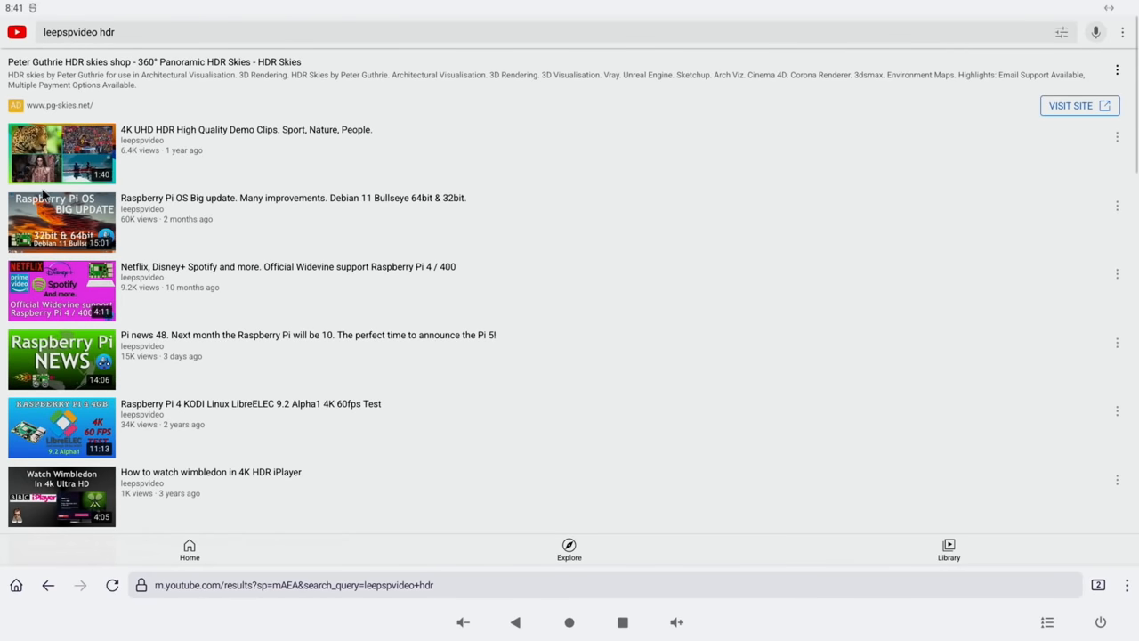
{"action": "left_click", "coordinate": [62, 154]}
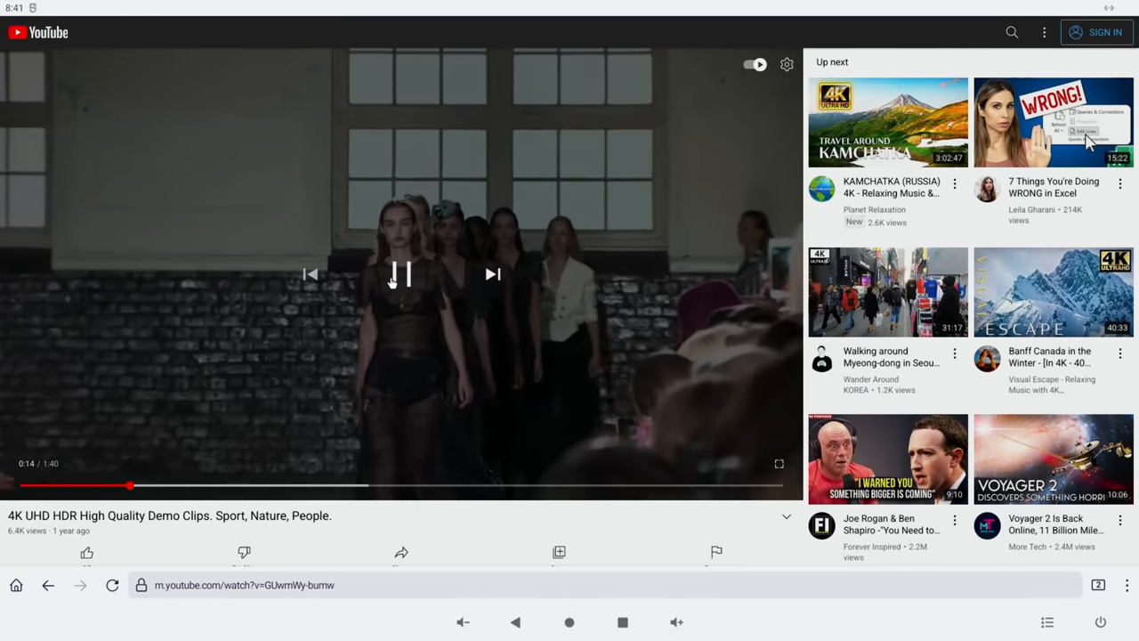
{"action": "left_click", "coordinate": [401, 274]}
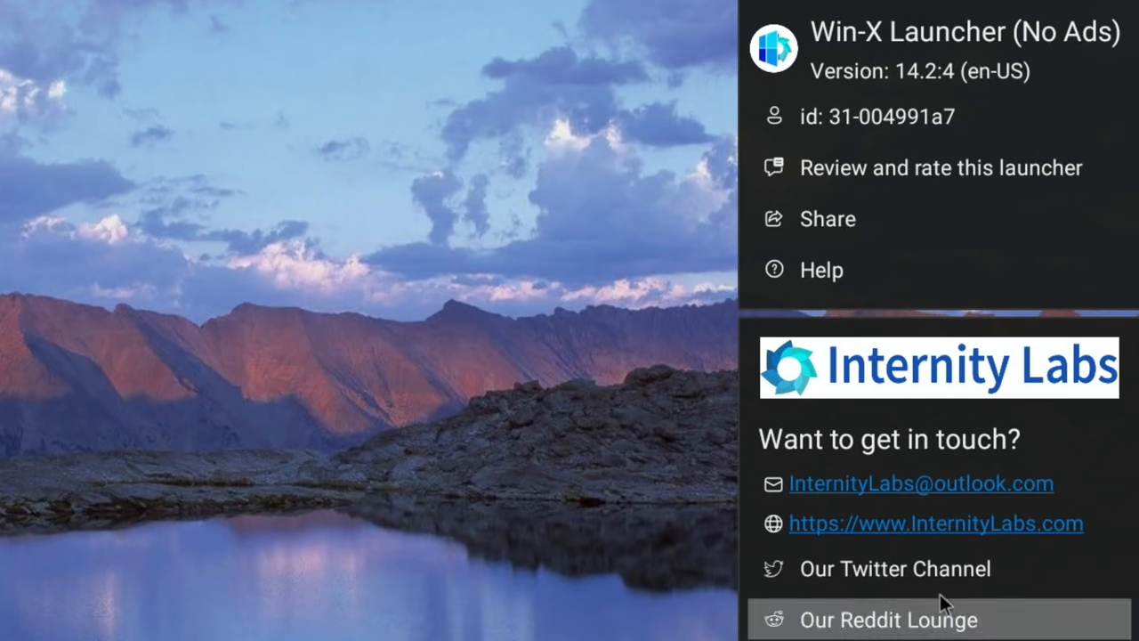
{"action": "mouse_move", "coordinate": [922, 257]}
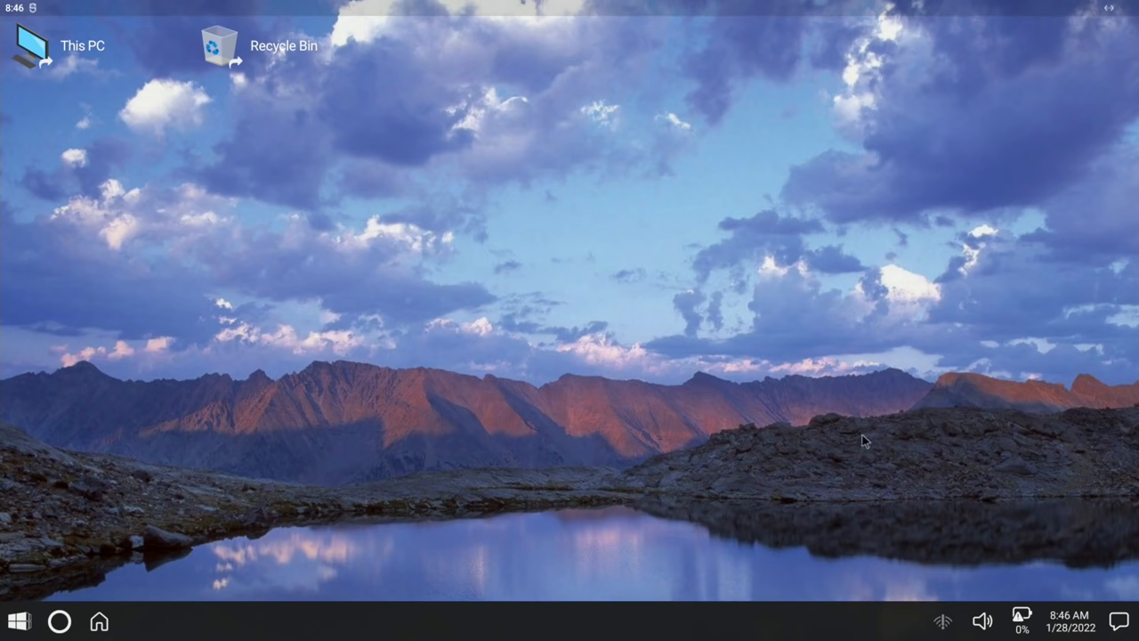
Dismiss the About side panel, leaving the desktop with This PC and Recycle Bin
{"action": "left_click", "coordinate": [1022, 621]}
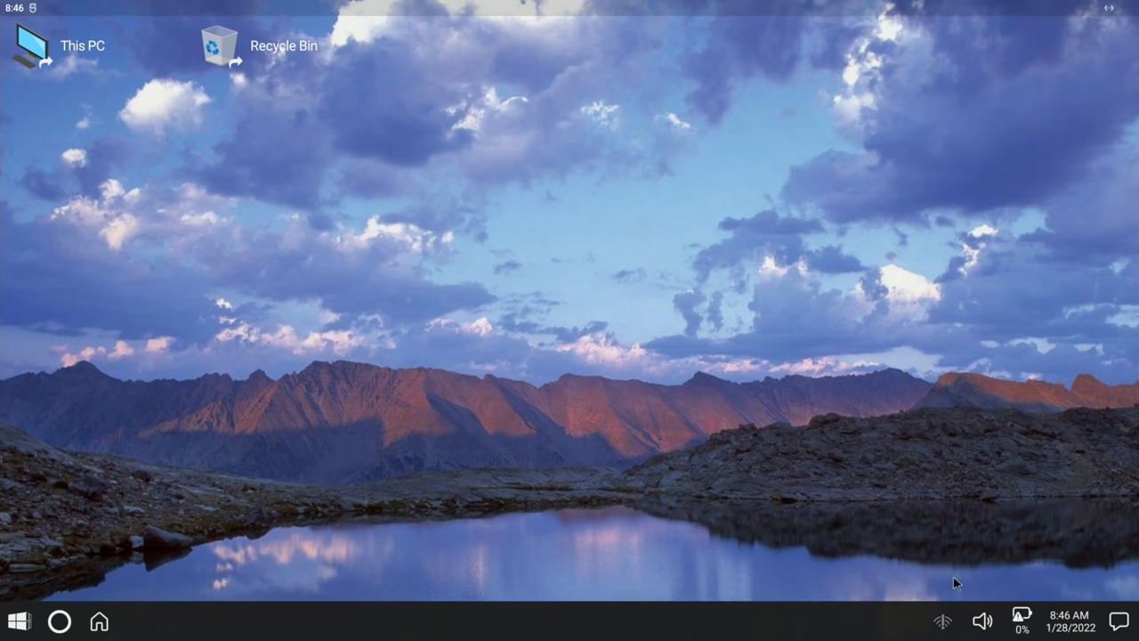
{"action": "left_click", "coordinate": [983, 621]}
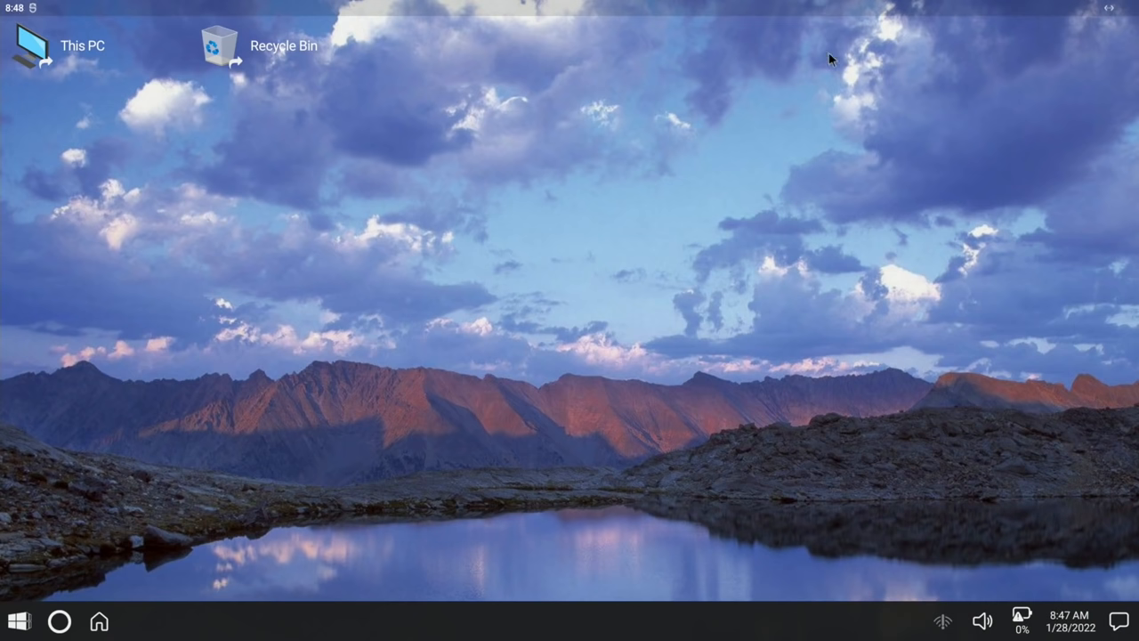
{"action": "mouse_move", "coordinate": [1042, 42]}
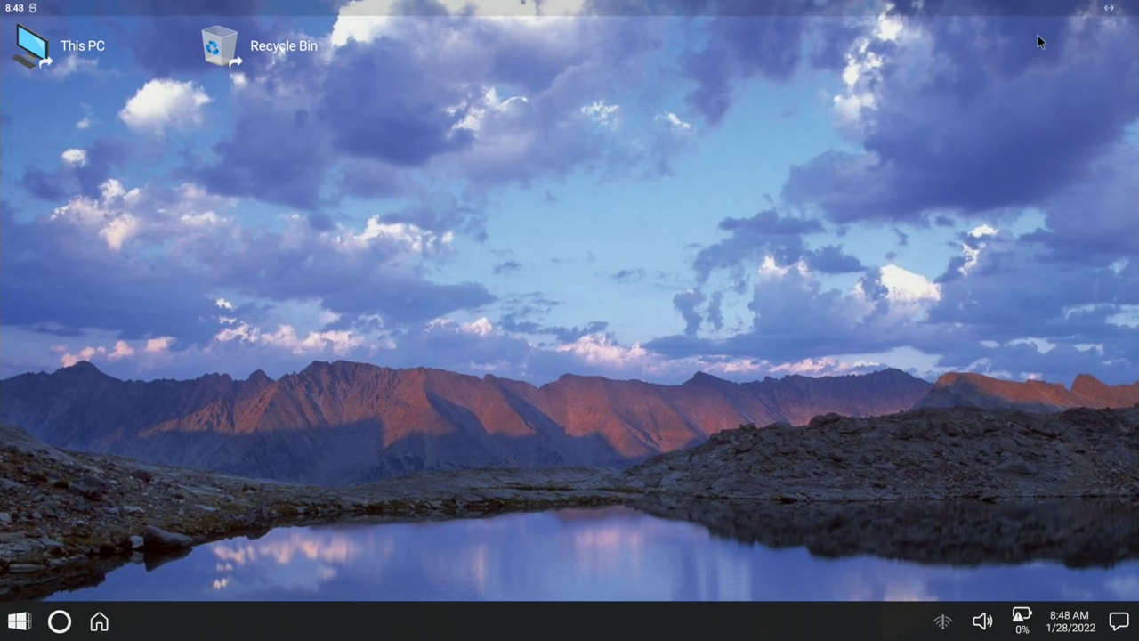
{"action": "mouse_move", "coordinate": [11, 102]}
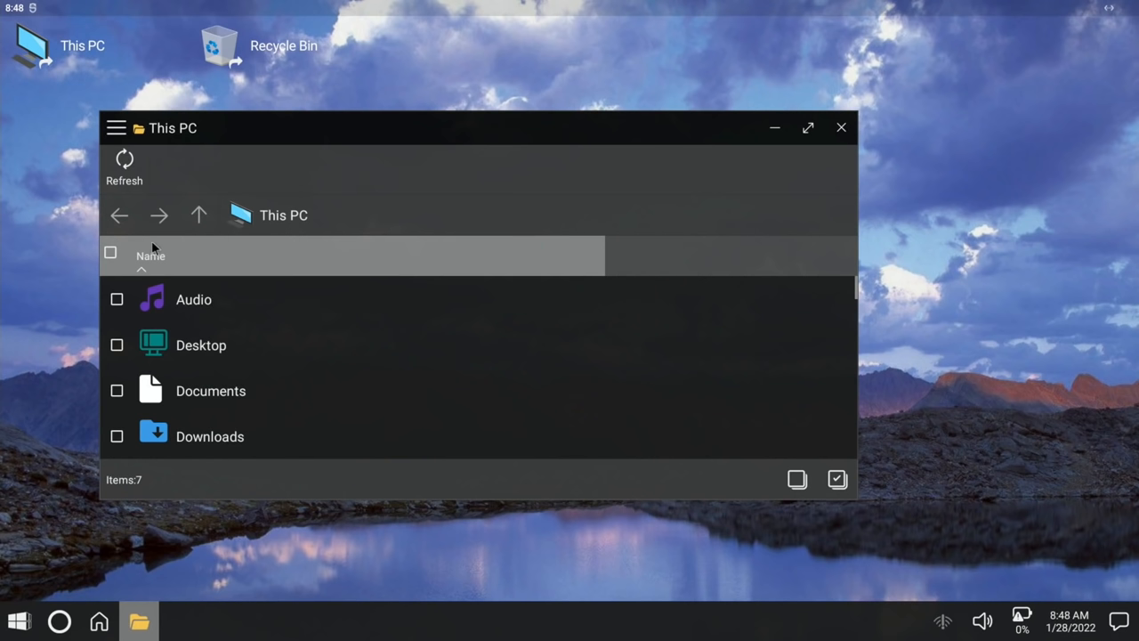
{"action": "scroll", "scroll_direction": "down", "scroll_amount": 3}
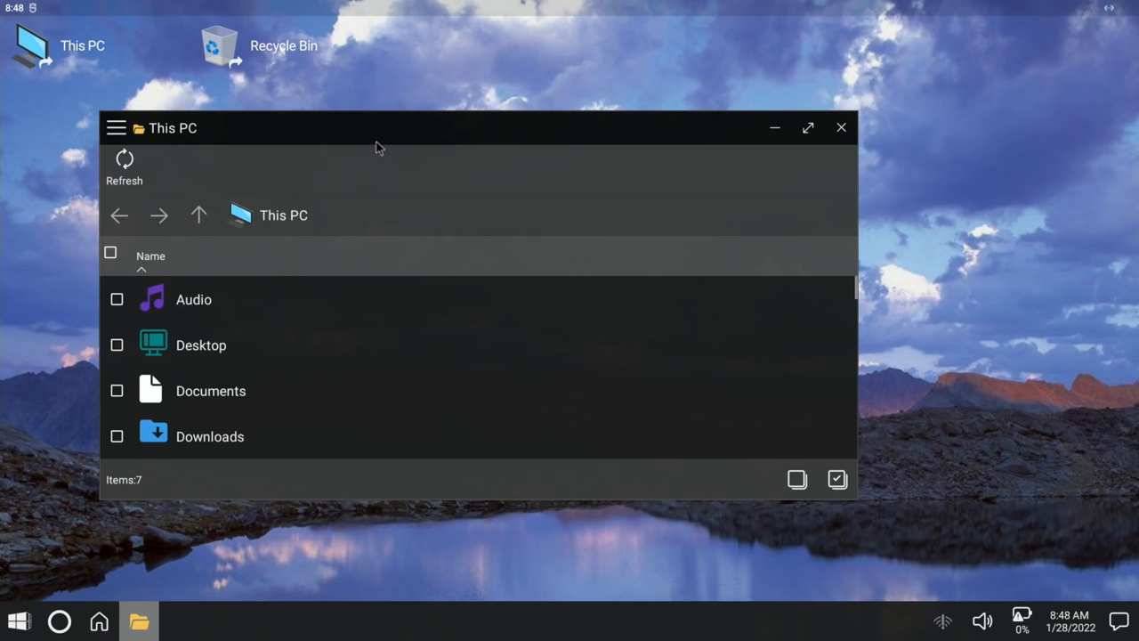
{"action": "left_click", "coordinate": [116, 128]}
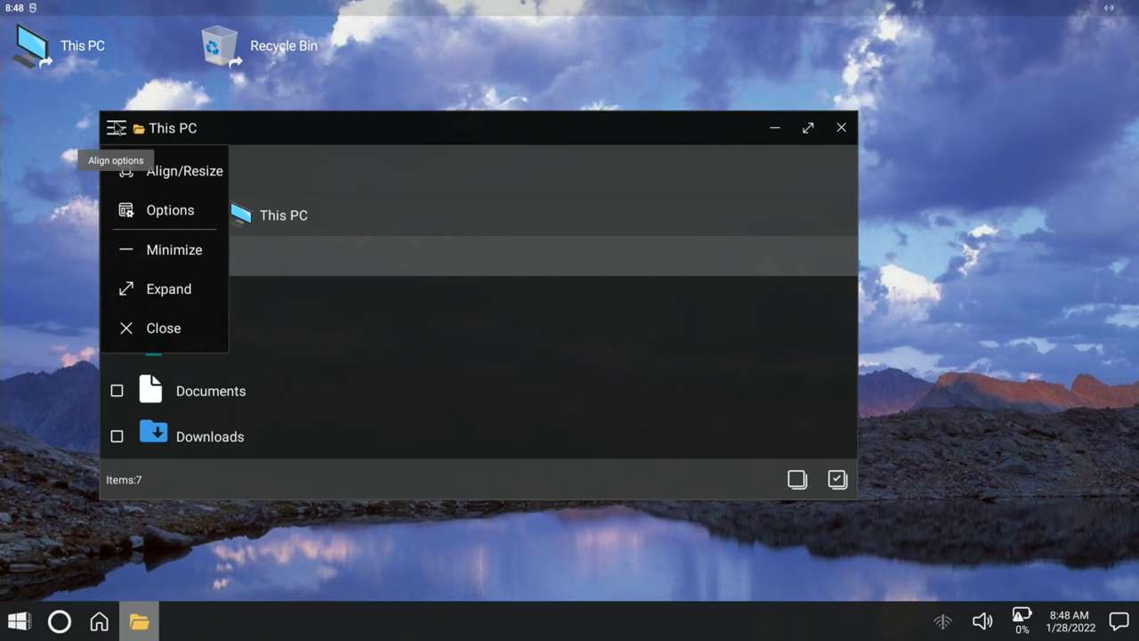
{"action": "left_click", "coordinate": [171, 210]}
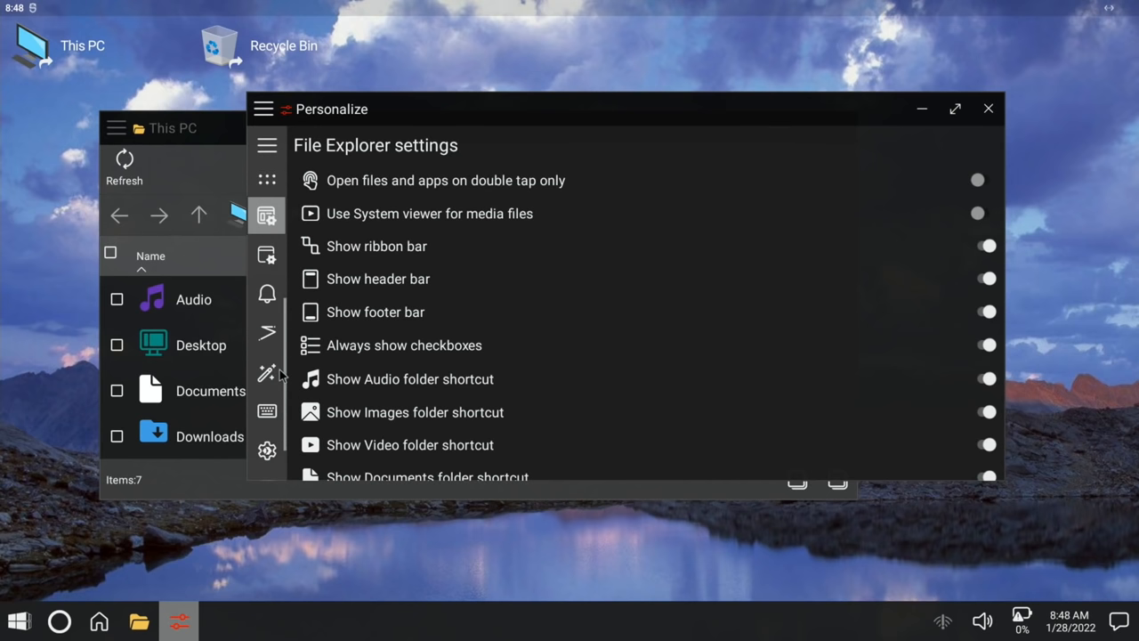
{"action": "left_click", "coordinate": [988, 109]}
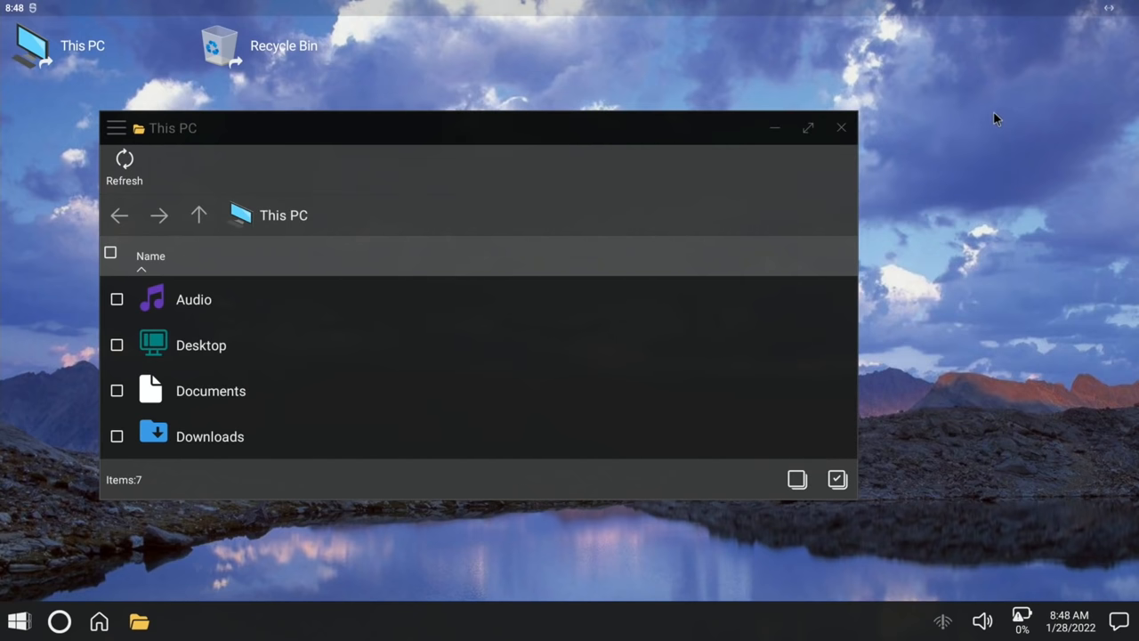
{"action": "left_click", "coordinate": [840, 128]}
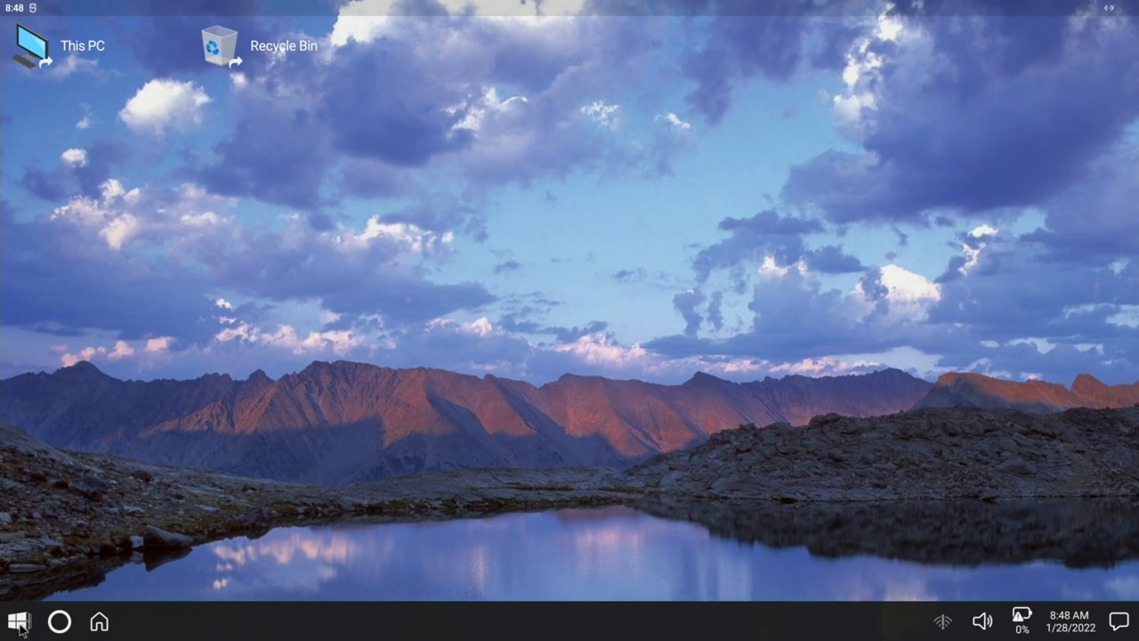
Uninstall Asphalt 8 from the Start panel's app list and confirm the prompt
{"action": "left_click", "coordinate": [16, 621]}
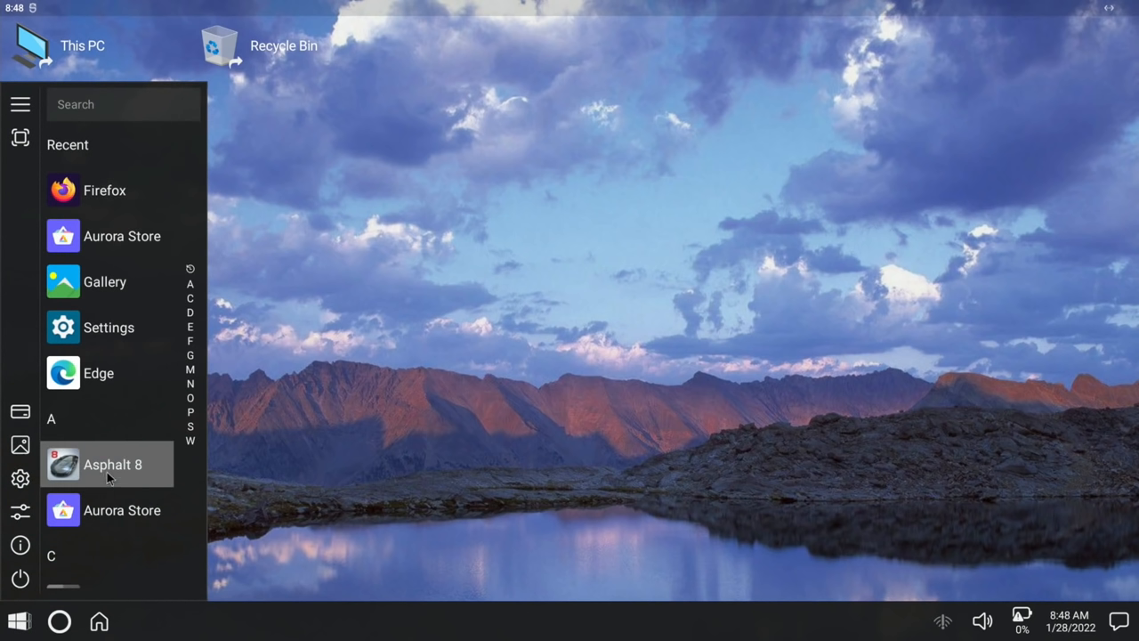
{"action": "right_click", "coordinate": [107, 463]}
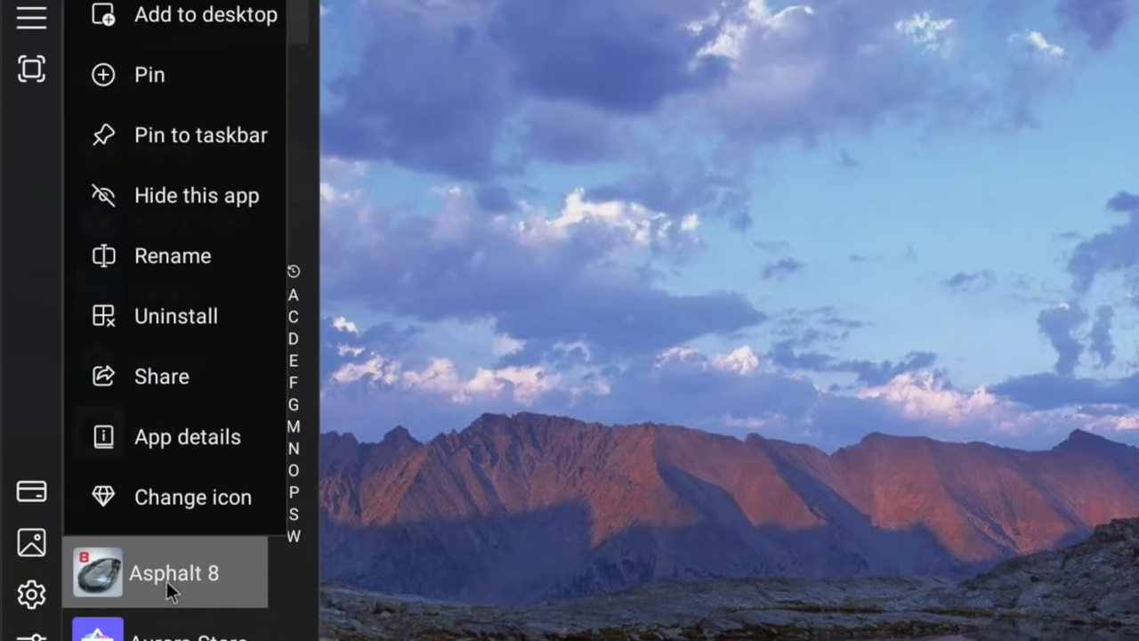
{"action": "mouse_move", "coordinate": [175, 317]}
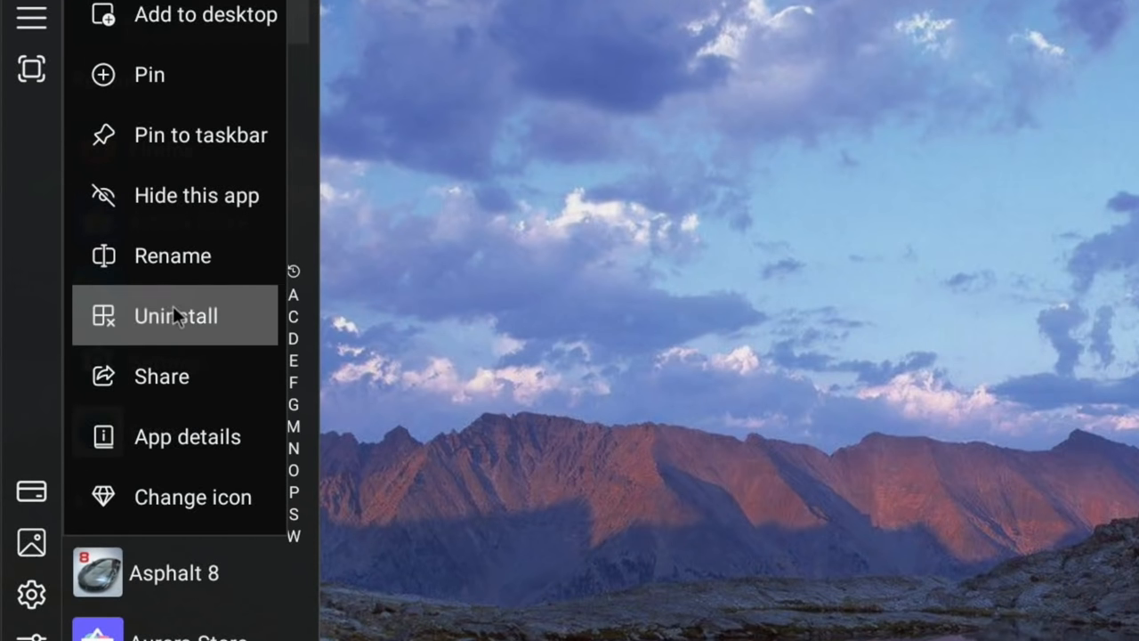
{"action": "mouse_move", "coordinate": [181, 289]}
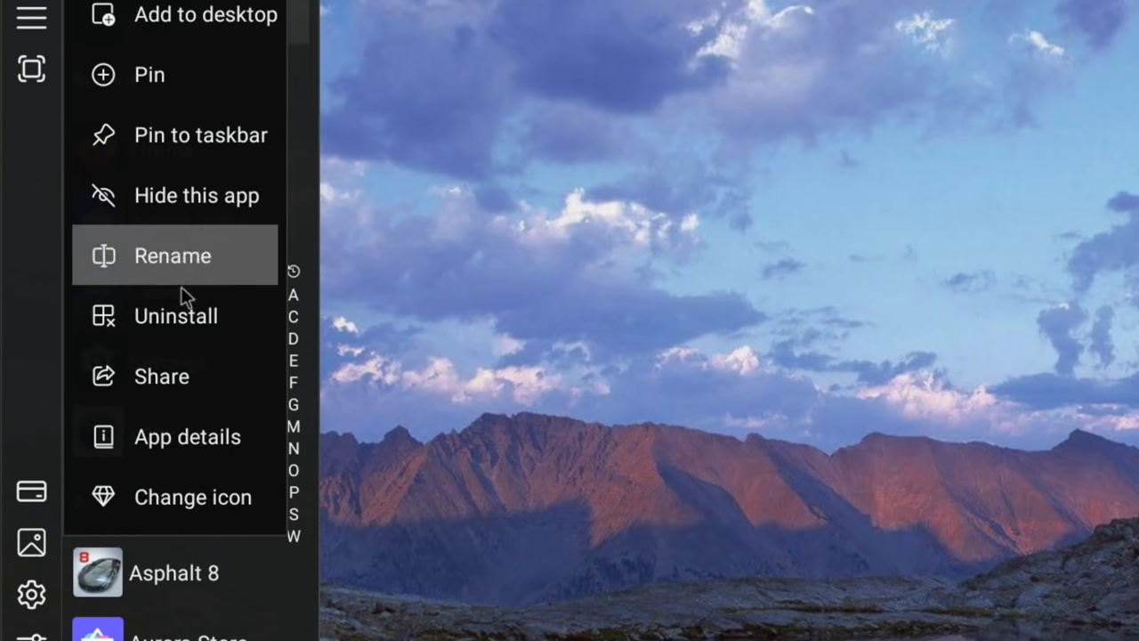
{"action": "left_click", "coordinate": [175, 317]}
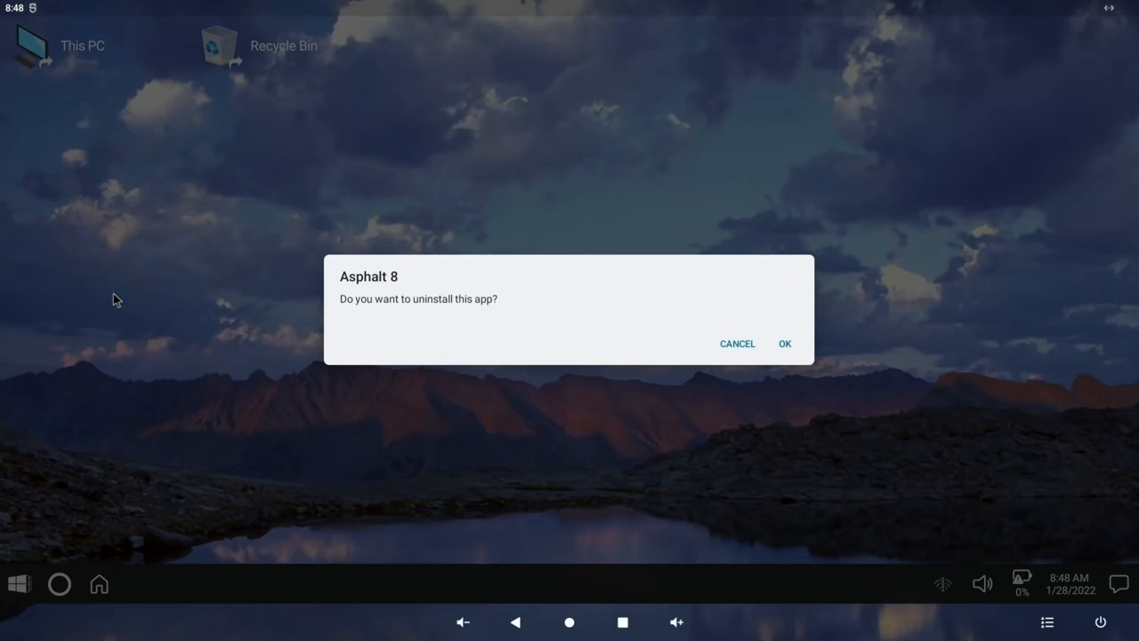
{"action": "left_click", "coordinate": [783, 344]}
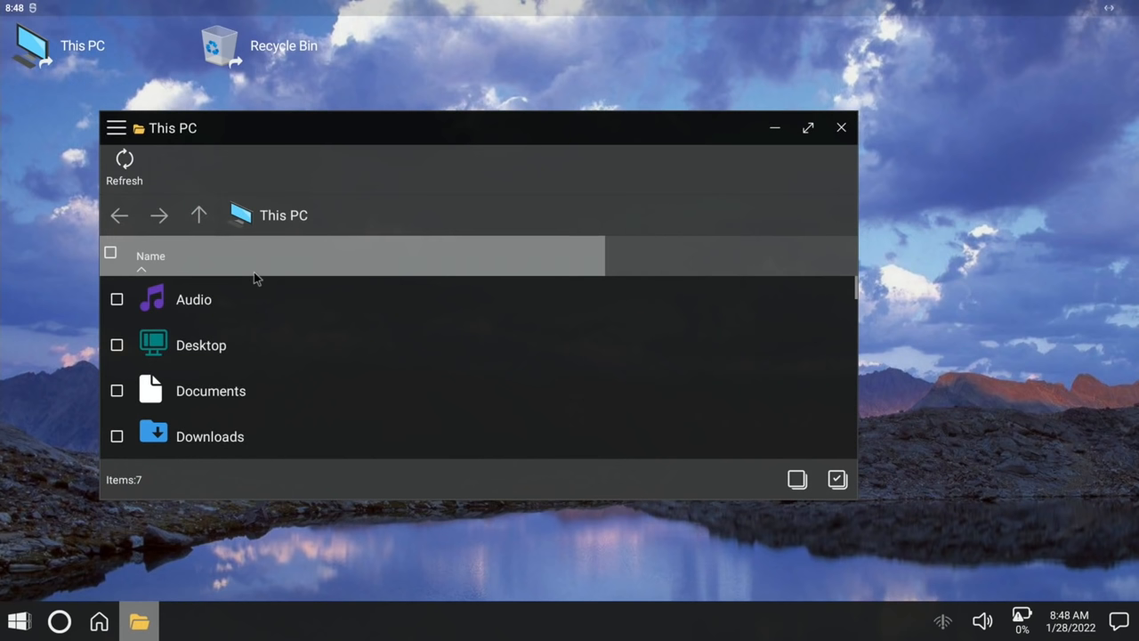
View the R.jpeg photo from the Download folder
{"action": "left_click", "coordinate": [809, 129]}
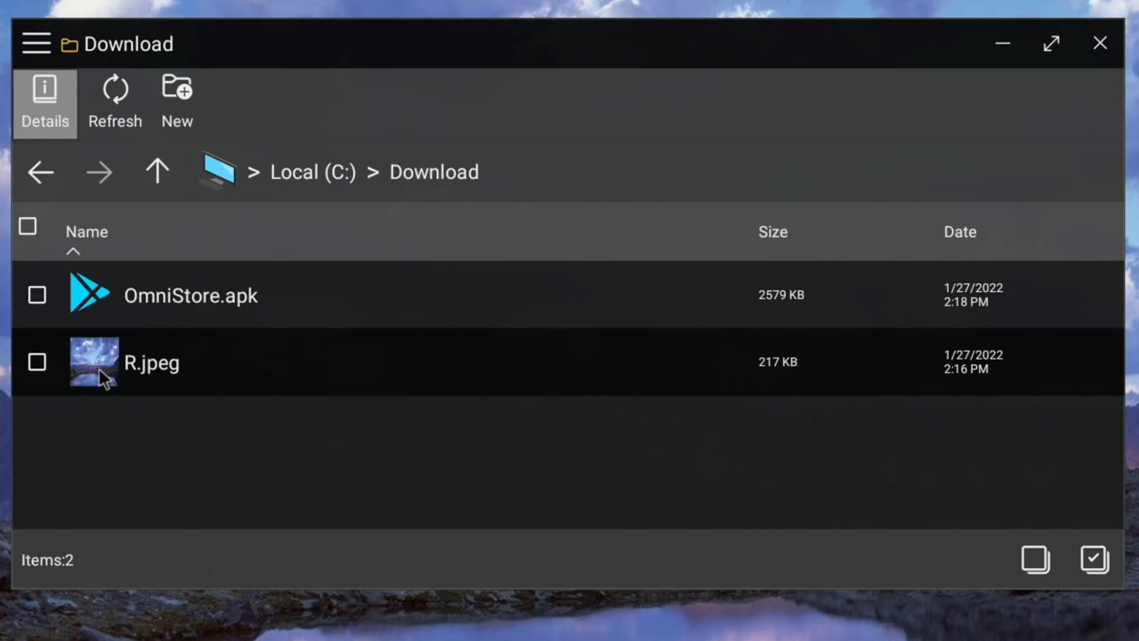
{"action": "double_click", "coordinate": [151, 363]}
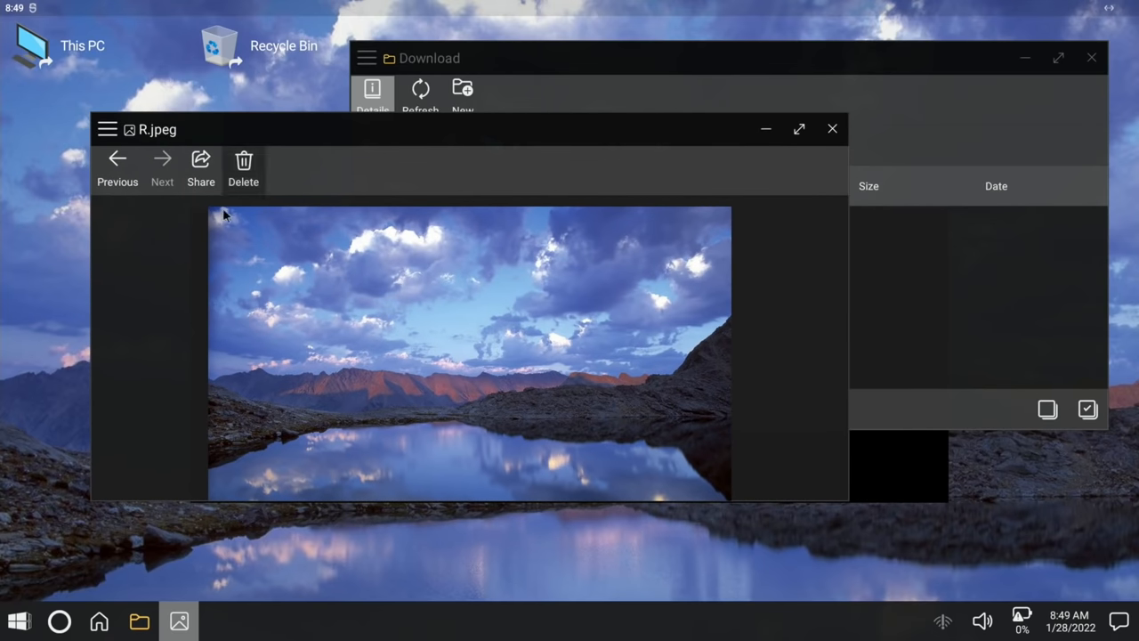
{"action": "left_click", "coordinate": [18, 620]}
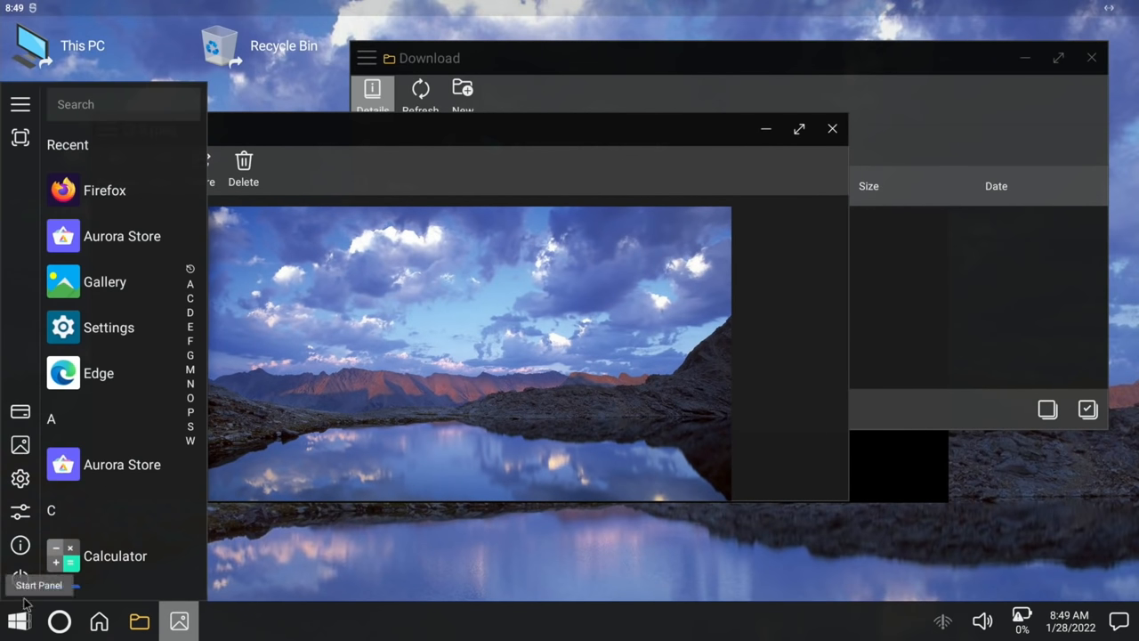
{"action": "mouse_move", "coordinate": [107, 327]}
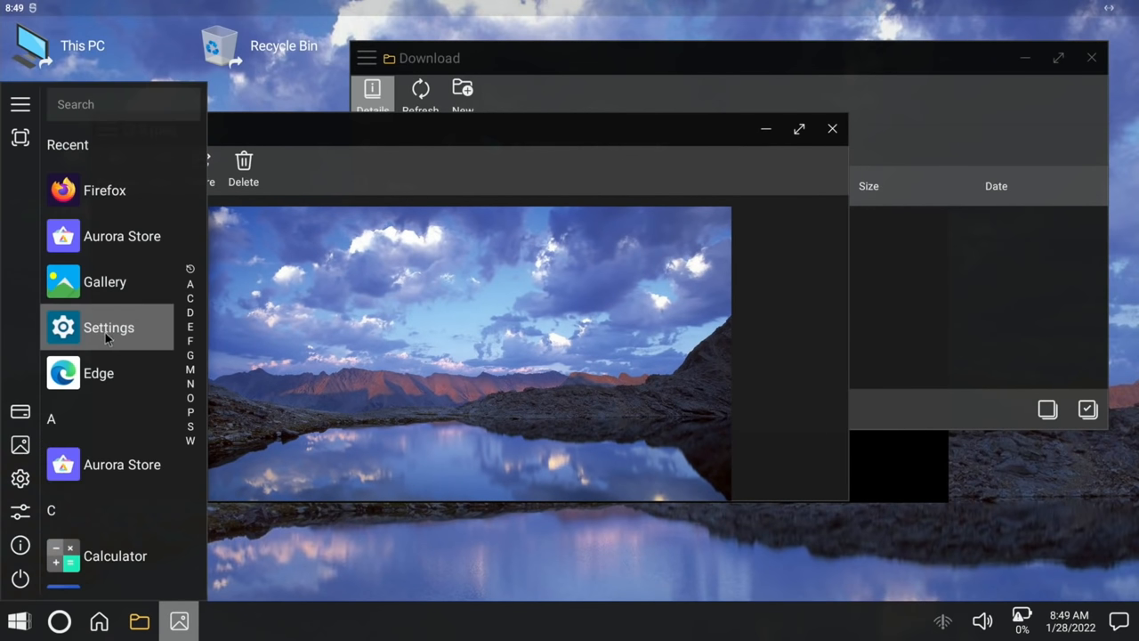
Close the R.jpeg picture viewer, returning to the plain desktop
{"action": "left_click", "coordinate": [109, 328]}
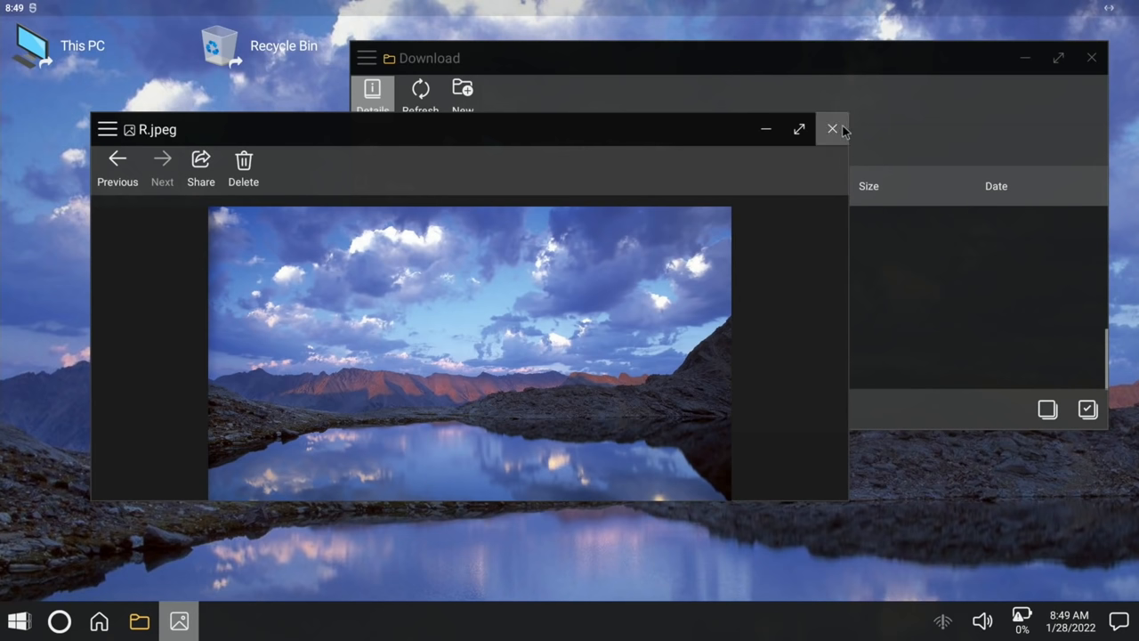
{"action": "left_click", "coordinate": [831, 128]}
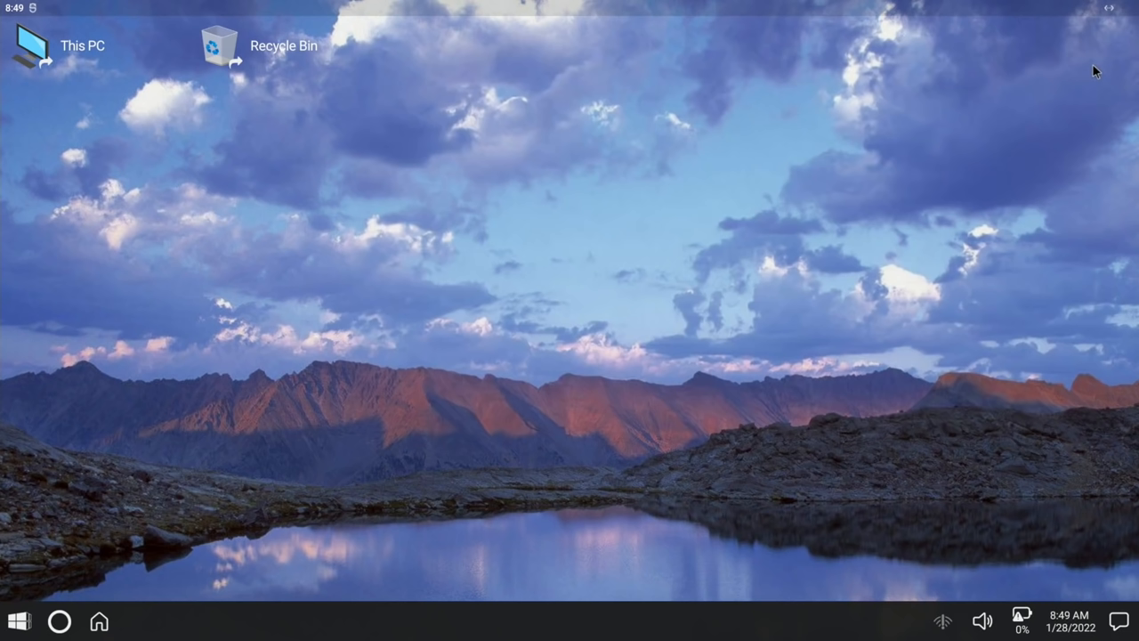
{"action": "mouse_move", "coordinate": [673, 352]}
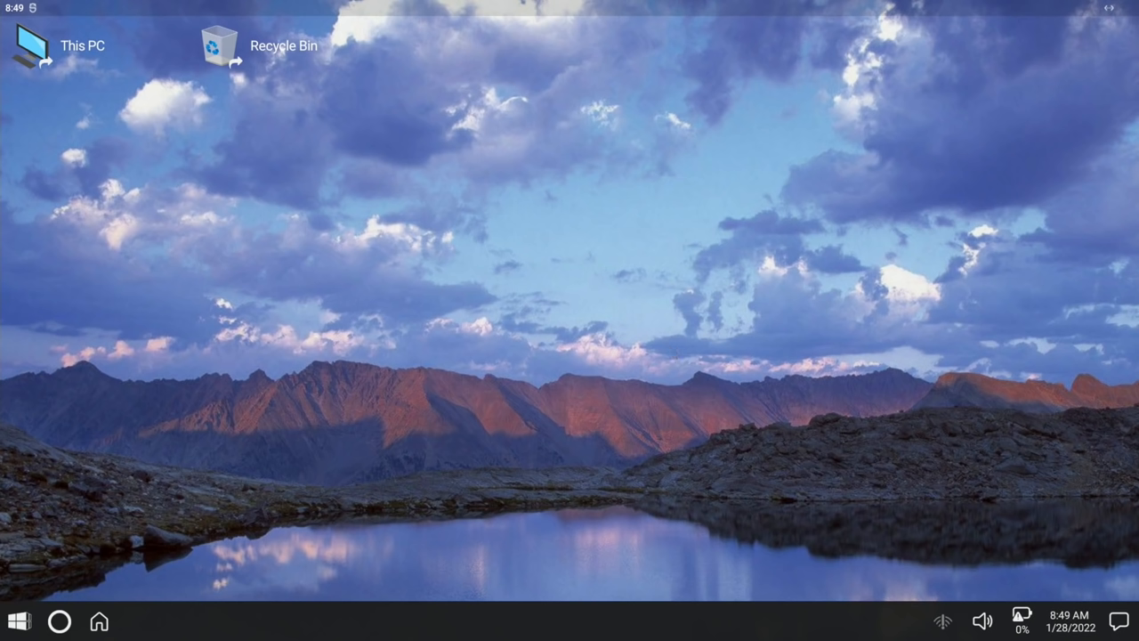
{"action": "mouse_move", "coordinate": [721, 402]}
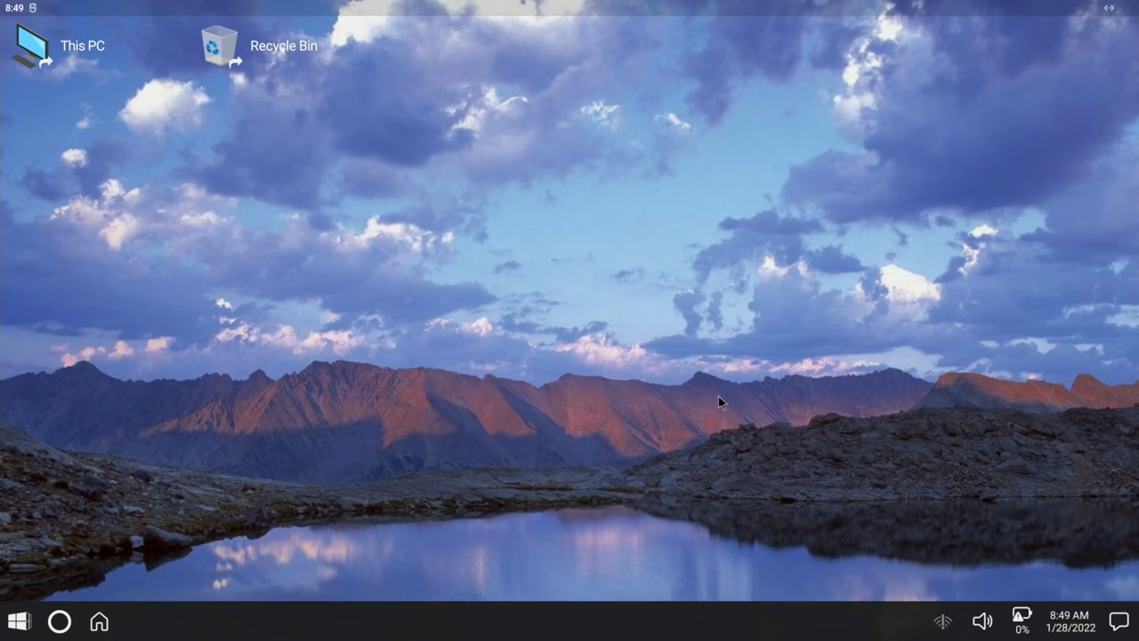